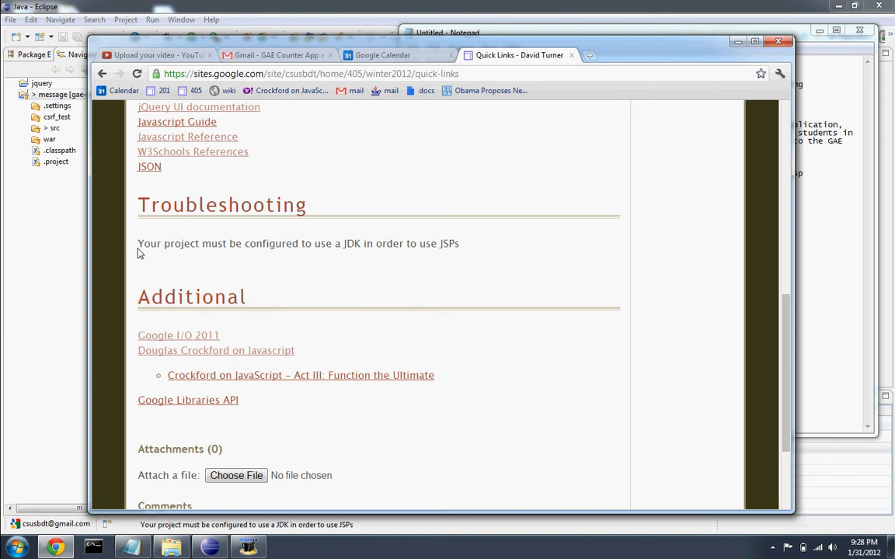
{"action": "mouse_move", "coordinate": [139, 247]}
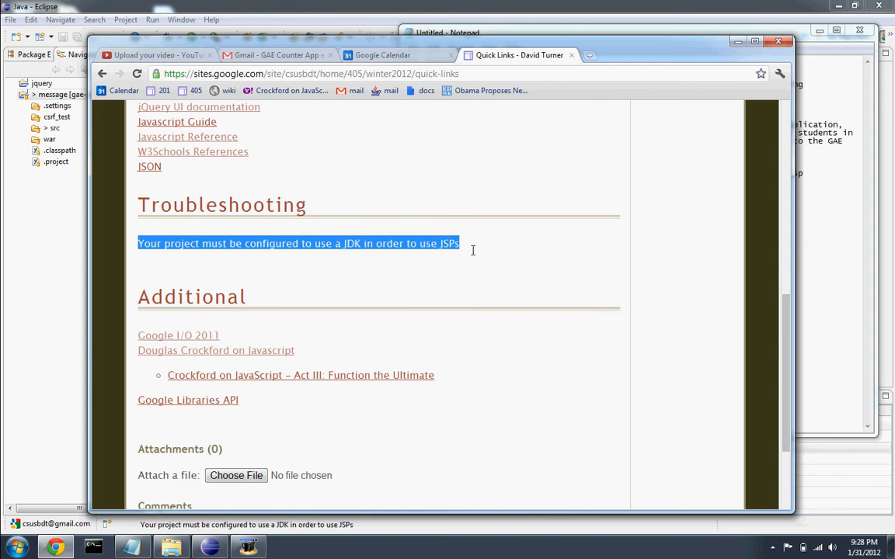
{"action": "mouse_move", "coordinate": [334, 268]}
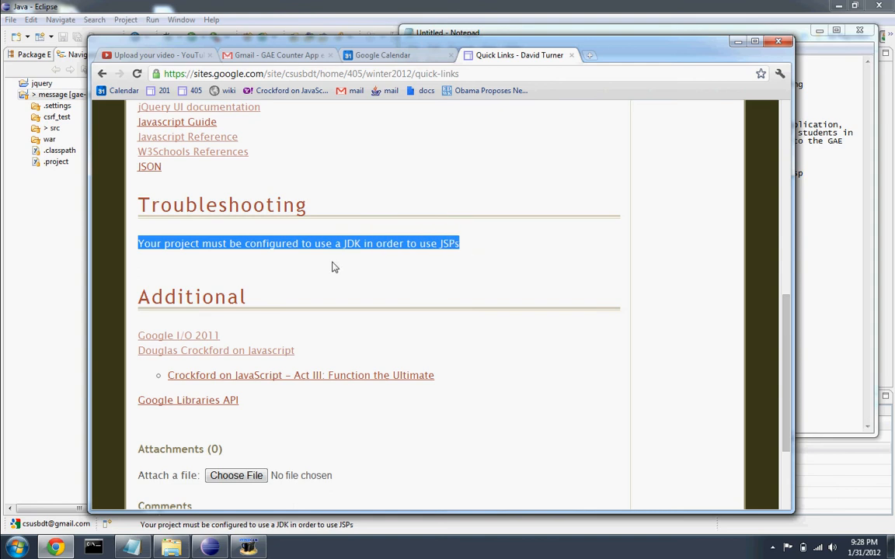
Step: Deselect the troubleshooting sentence about needing a JDK for JSPs and scroll back up the page
{"action": "left_click", "coordinate": [294, 243]}
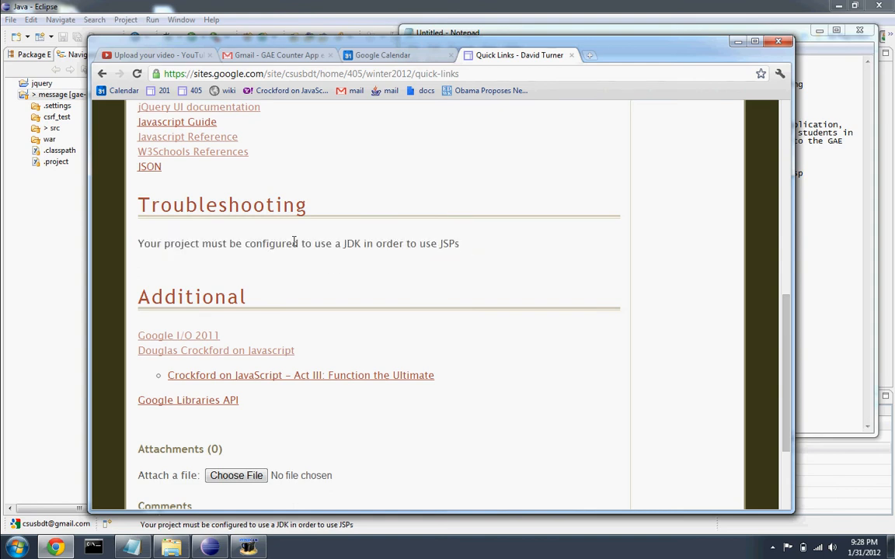
{"action": "mouse_move", "coordinate": [317, 267]}
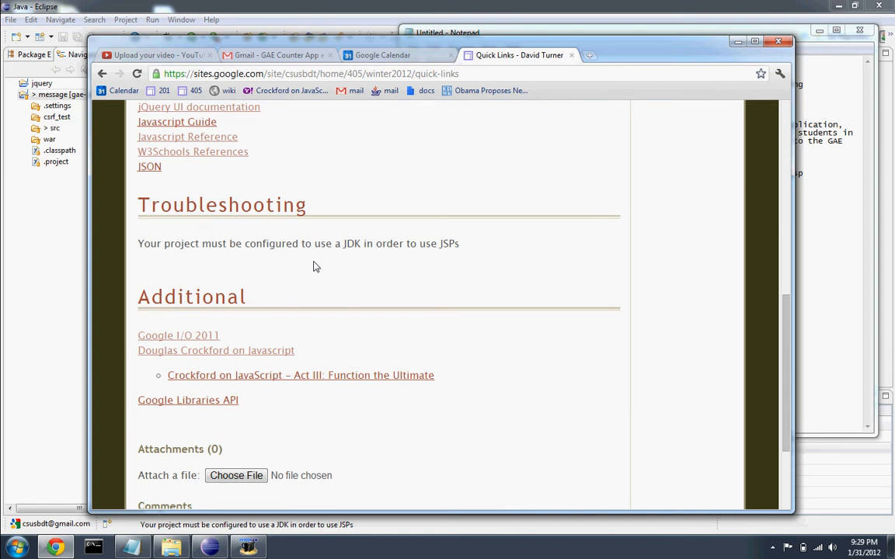
{"action": "scroll", "scroll_direction": "up", "scroll_amount": 3}
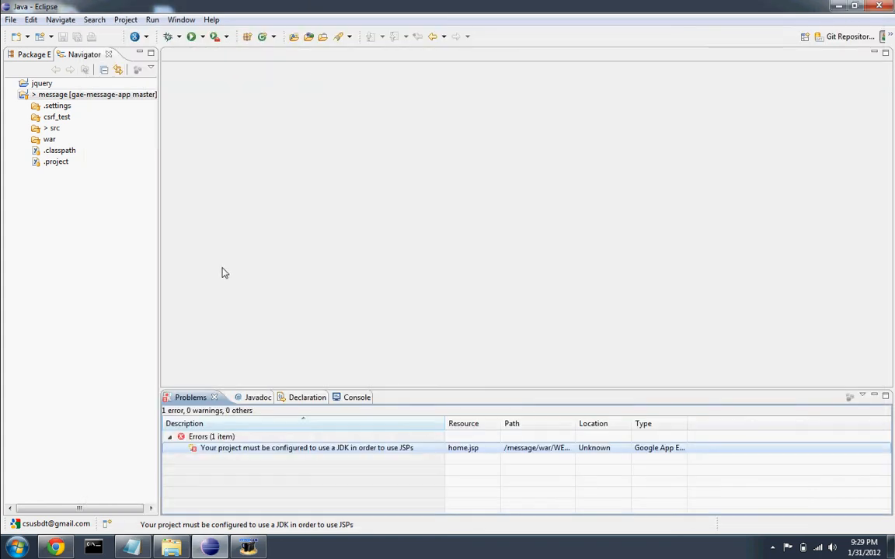
Step: Expand war > WEB-INF > jsp to reveal home.jsp and select its JDK configuration error in Problems
{"action": "left_click", "coordinate": [96, 94]}
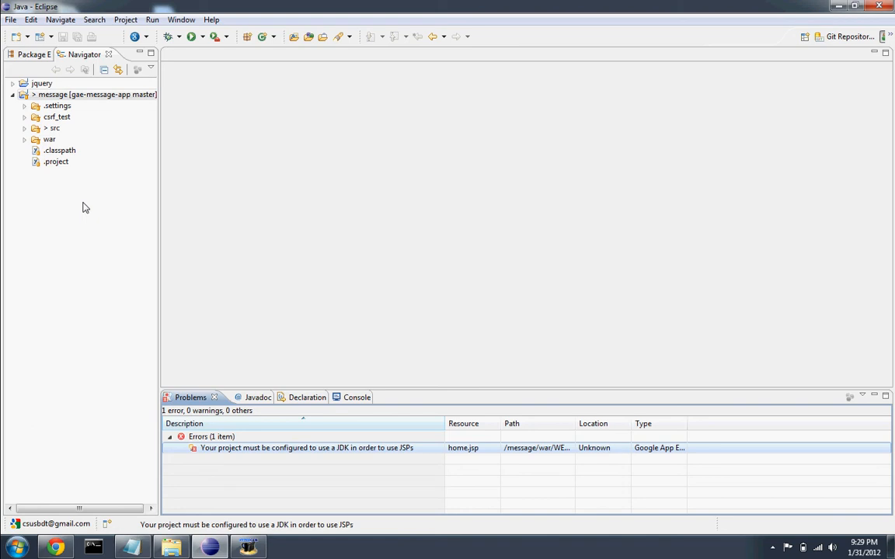
{"action": "mouse_move", "coordinate": [153, 306]}
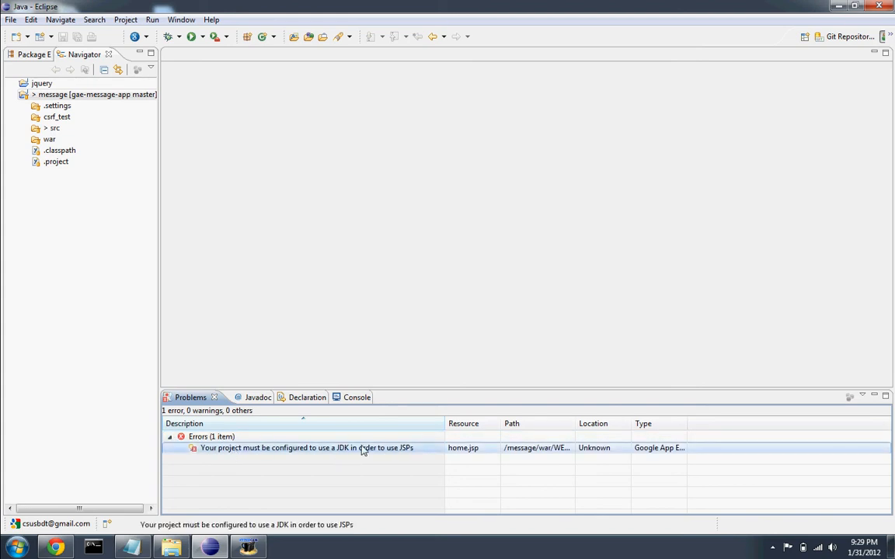
{"action": "mouse_move", "coordinate": [305, 497]}
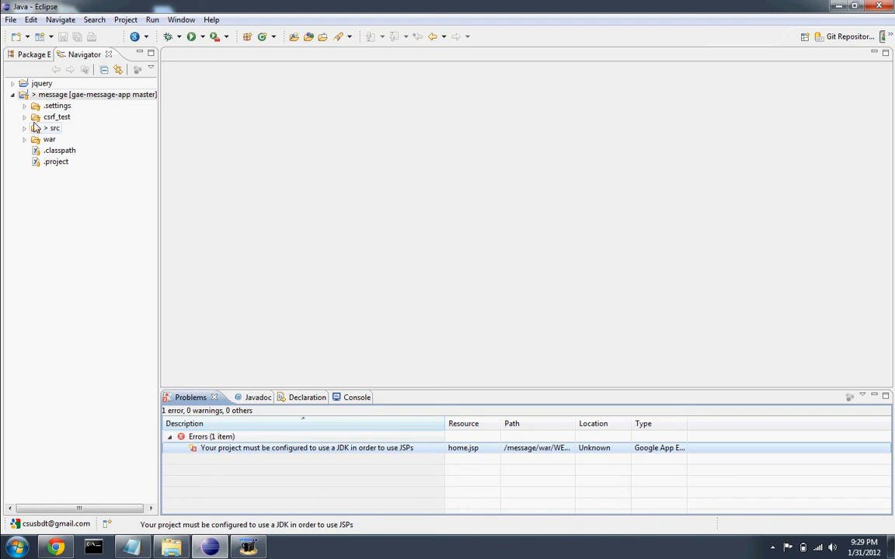
{"action": "left_click", "coordinate": [25, 140]}
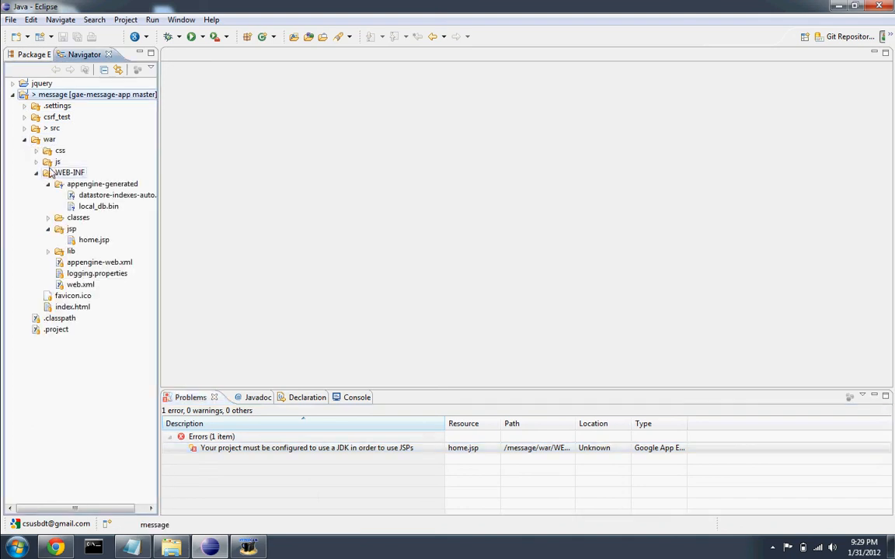
{"action": "left_click", "coordinate": [47, 171]}
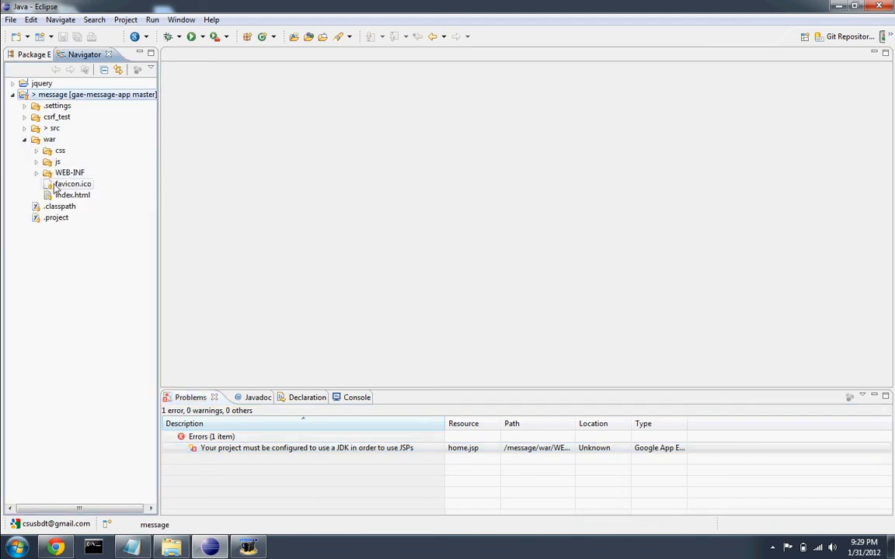
{"action": "left_click", "coordinate": [47, 171]}
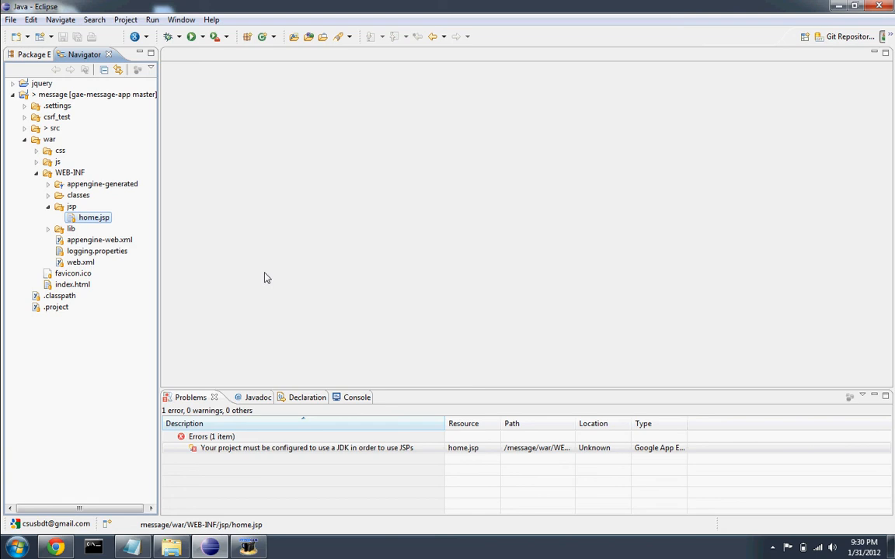
{"action": "mouse_move", "coordinate": [276, 382]}
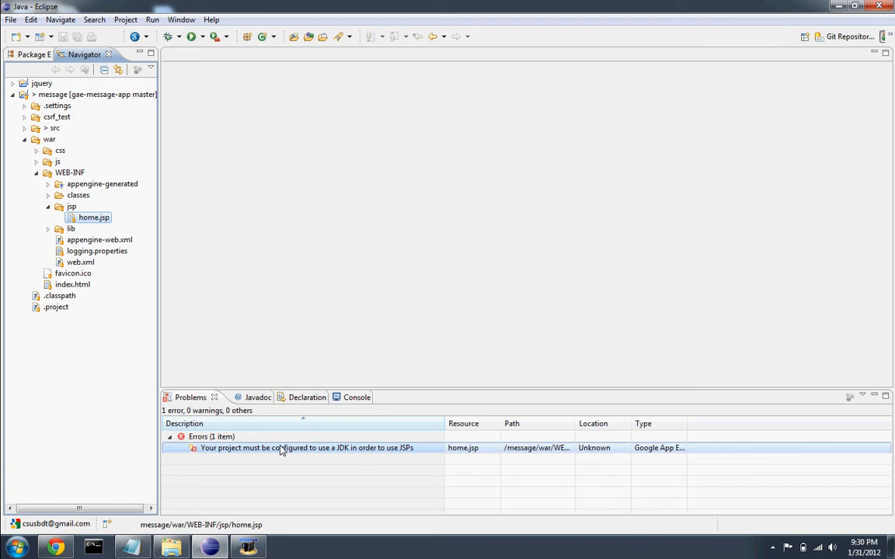
{"action": "mouse_move", "coordinate": [314, 453]}
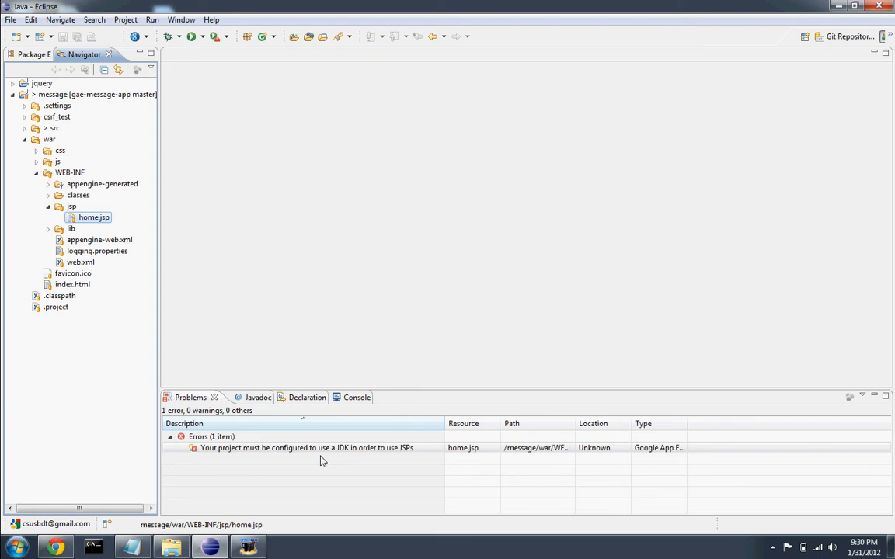
{"action": "left_click", "coordinate": [308, 447]}
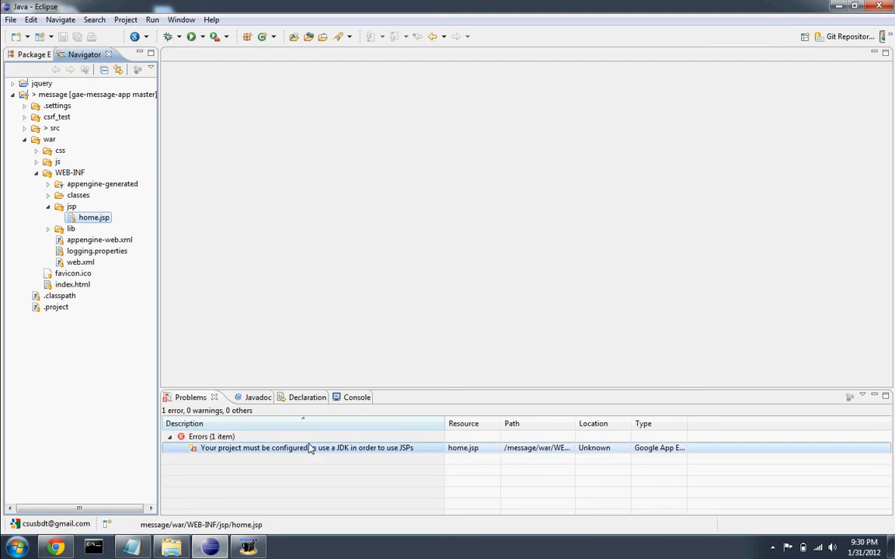
{"action": "left_click", "coordinate": [96, 94]}
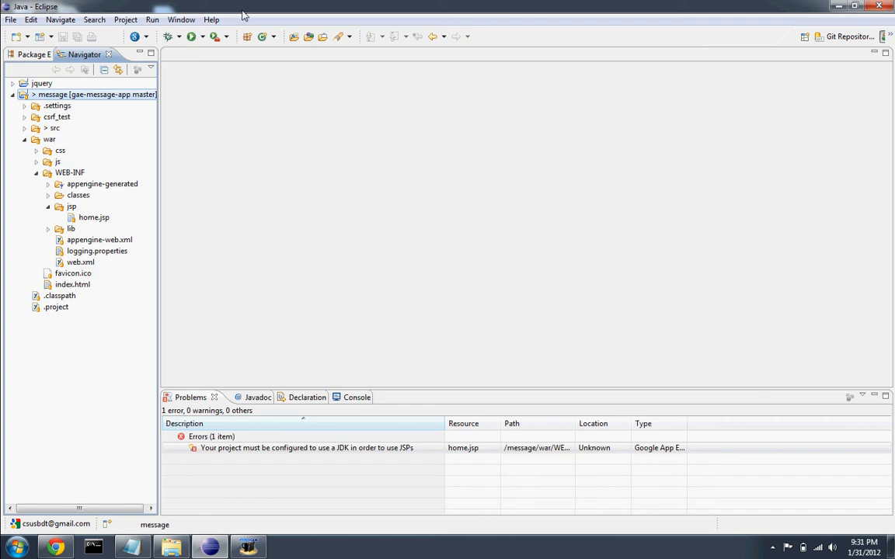
Step: Show Window > Preferences > Java > Installed JREs, which lists only jre7
{"action": "left_click", "coordinate": [180, 19]}
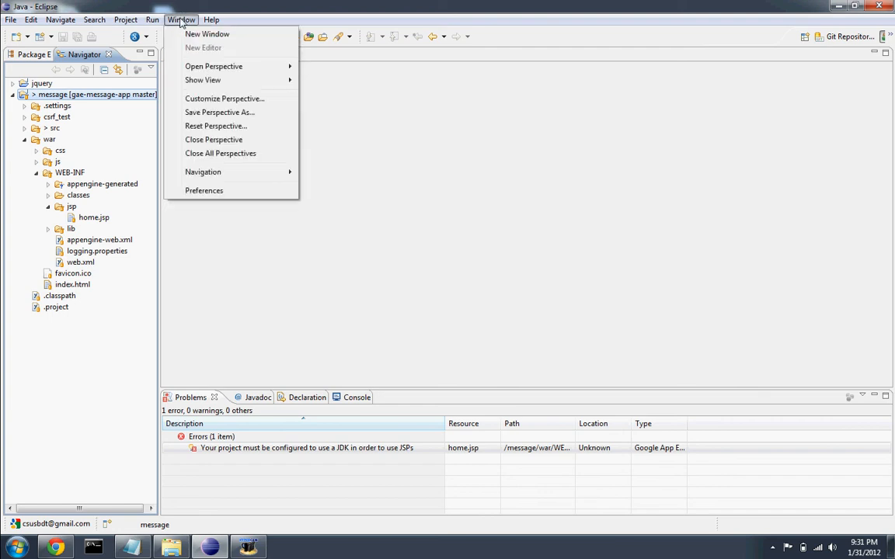
{"action": "mouse_move", "coordinate": [203, 190]}
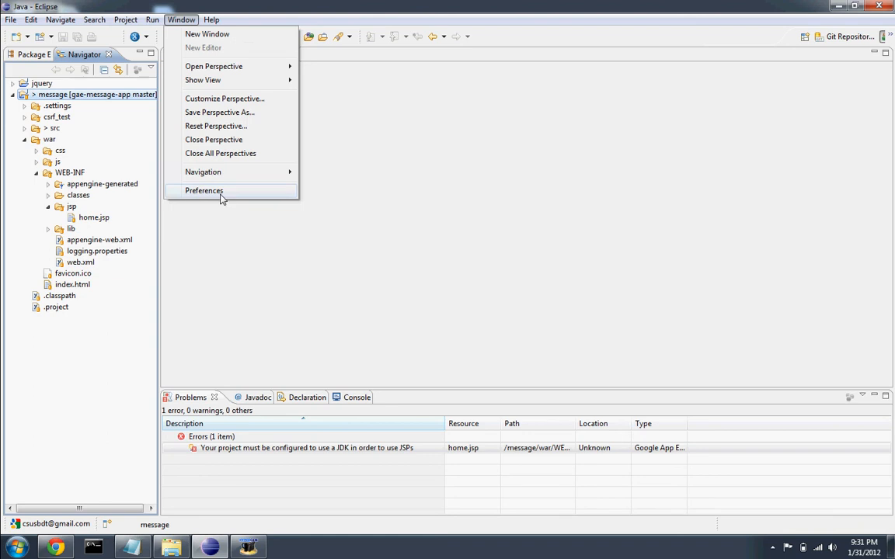
{"action": "left_click", "coordinate": [203, 190]}
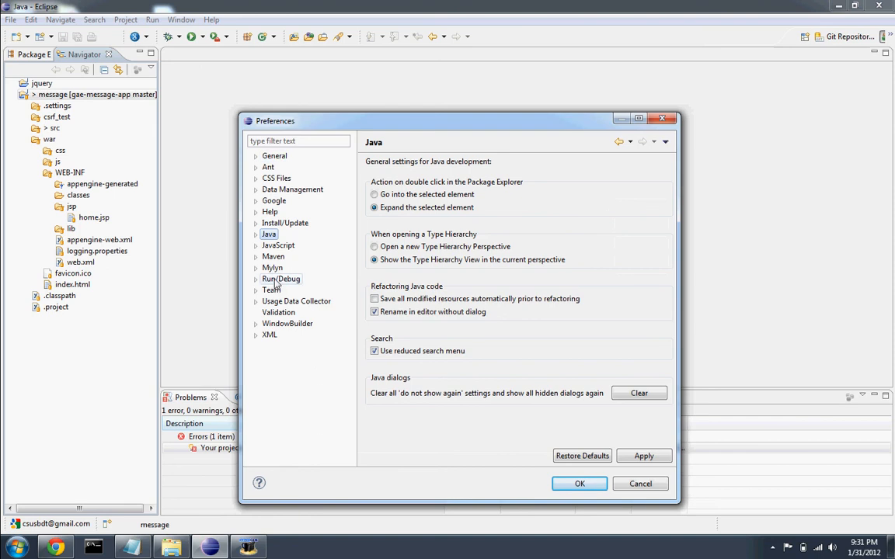
{"action": "left_click", "coordinate": [256, 235]}
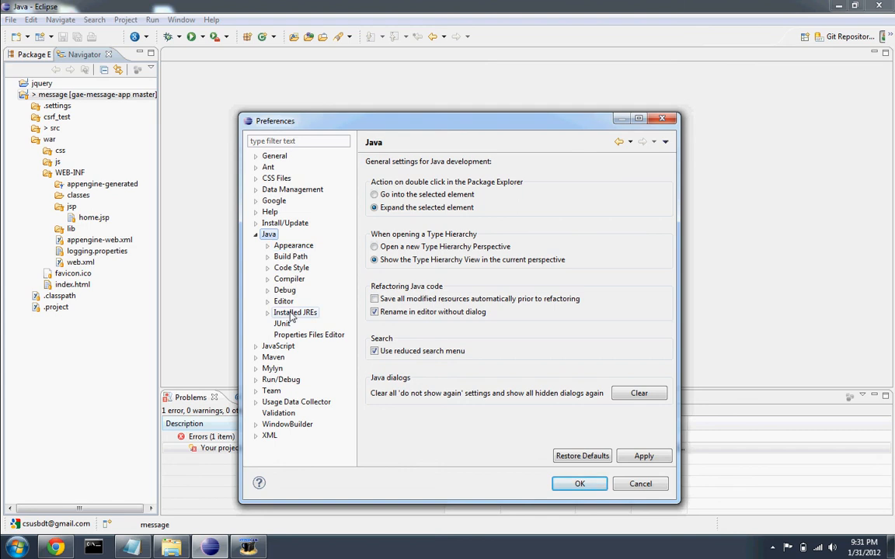
{"action": "left_click", "coordinate": [295, 312]}
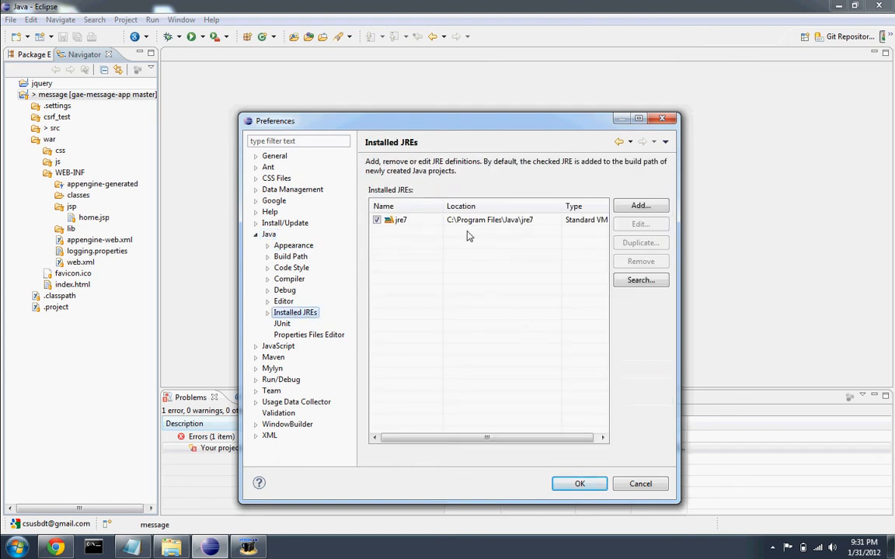
{"action": "mouse_move", "coordinate": [441, 233]}
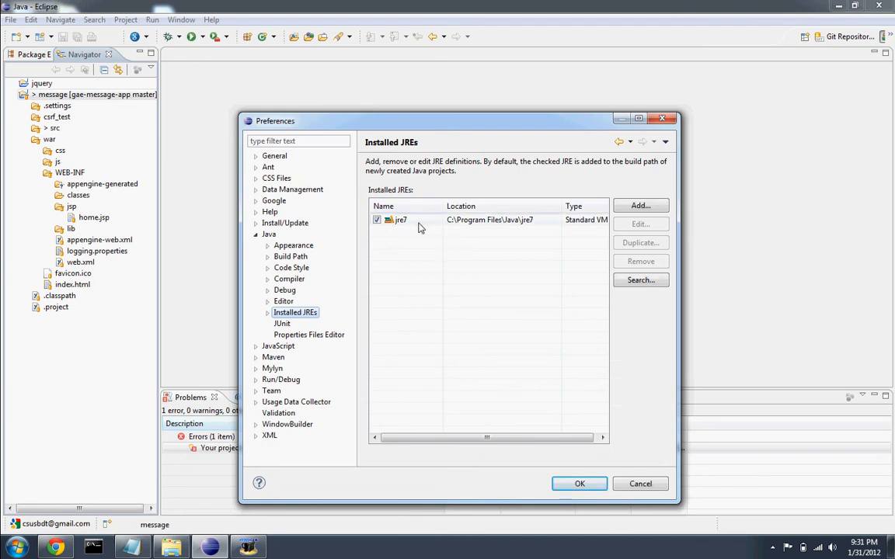
{"action": "mouse_move", "coordinate": [461, 228]}
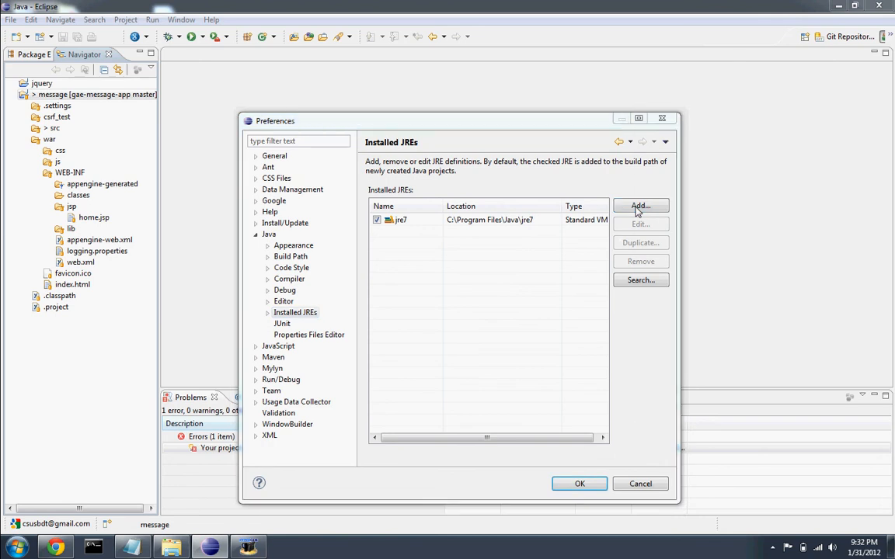
{"action": "left_click", "coordinate": [640, 205]}
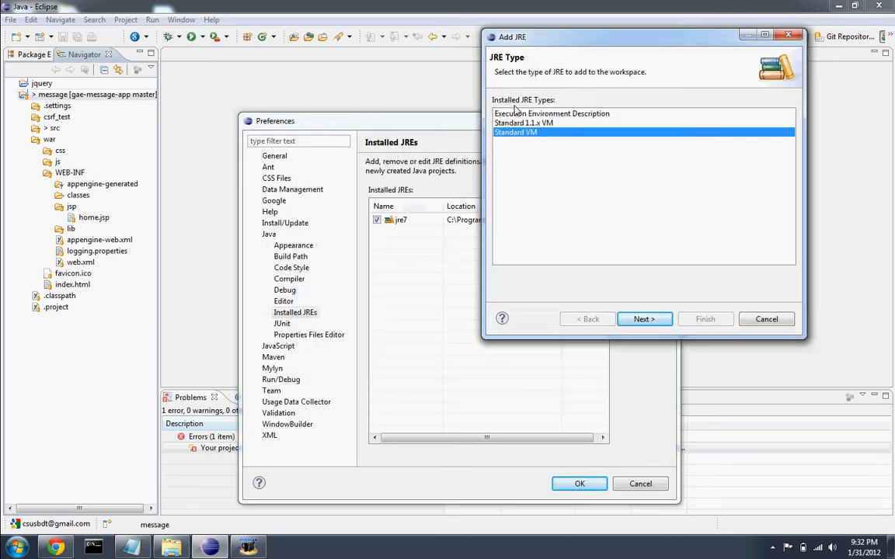
{"action": "mouse_move", "coordinate": [593, 225]}
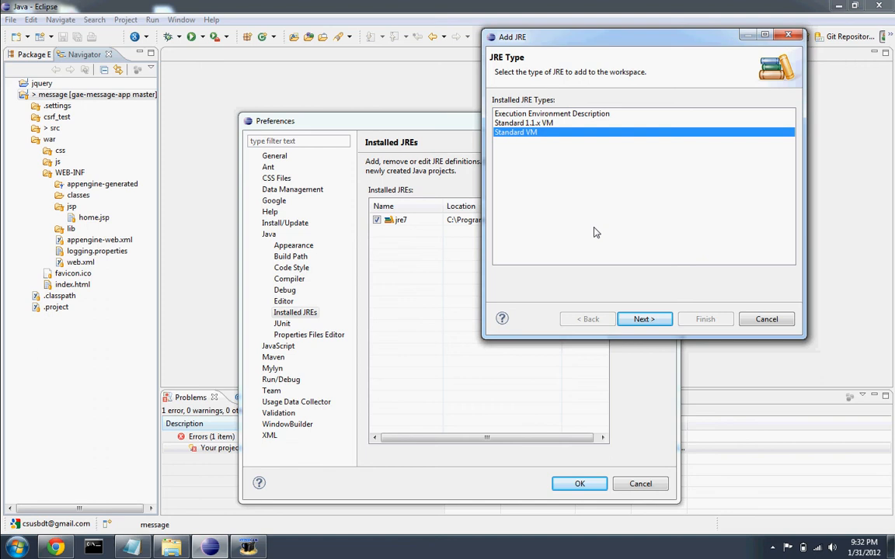
Step: Advance the Add JRE wizard to JRE Definition and browse for the JRE home directory
{"action": "left_click", "coordinate": [643, 318]}
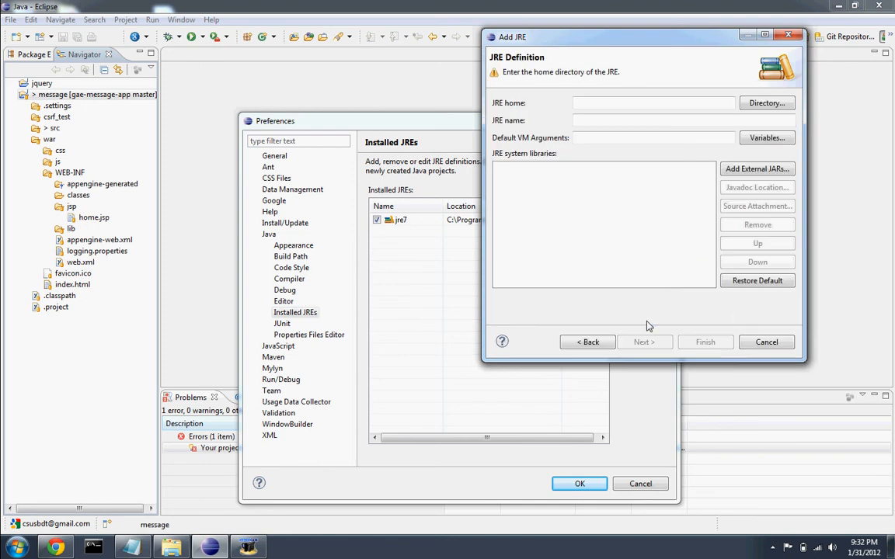
{"action": "mouse_move", "coordinate": [631, 42]}
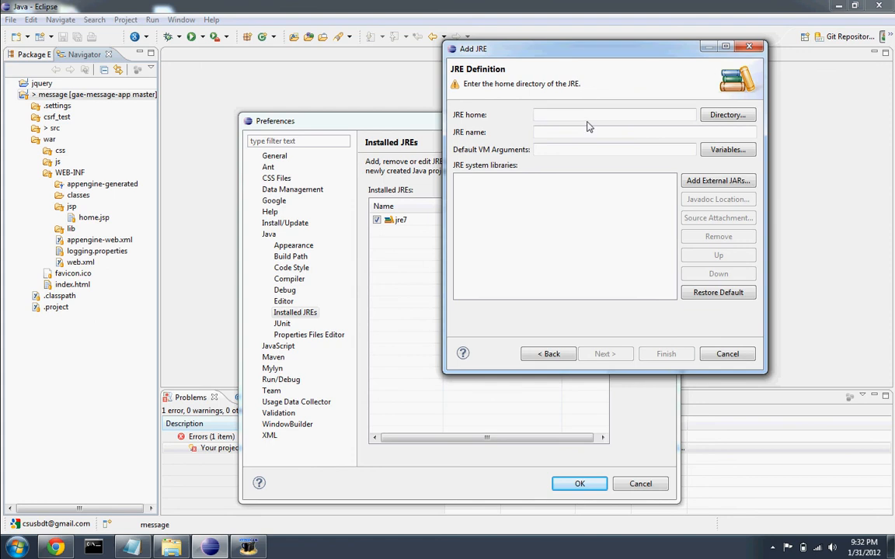
{"action": "mouse_move", "coordinate": [651, 168]}
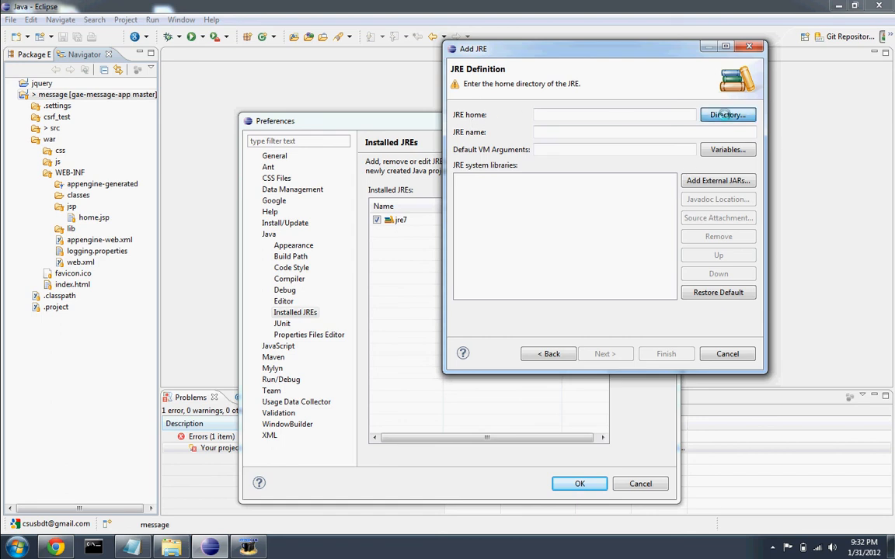
{"action": "left_click", "coordinate": [727, 115]}
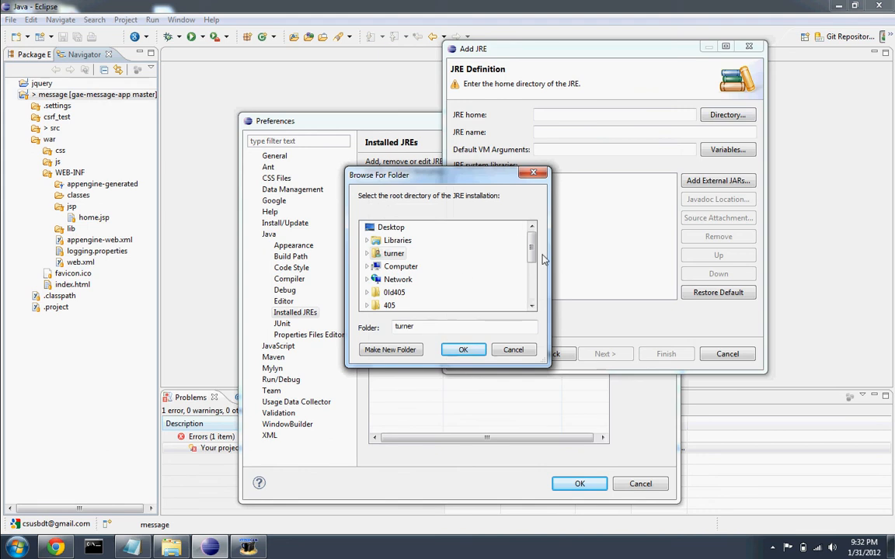
Step: Navigate the folder browser into C: and down to Program Files
{"action": "scroll", "scroll_direction": "down", "scroll_amount": 3}
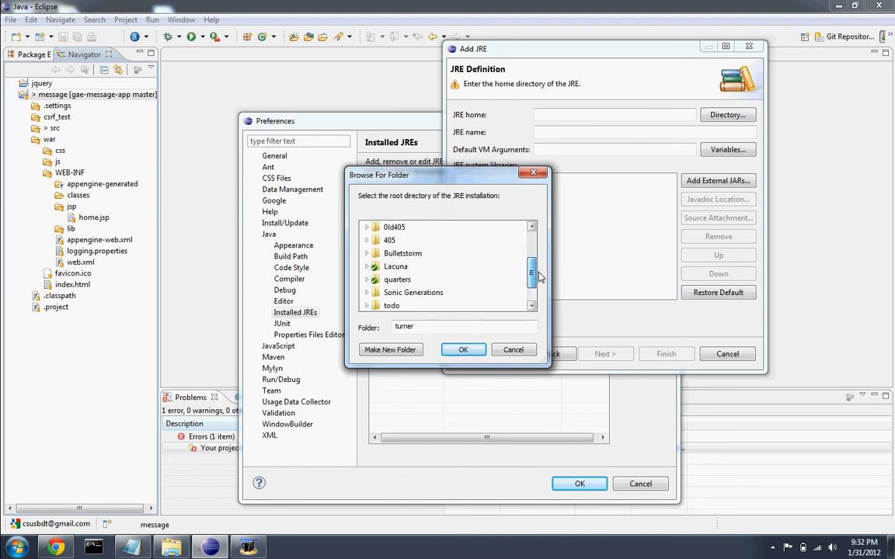
{"action": "scroll", "scroll_direction": "down", "scroll_amount": 3}
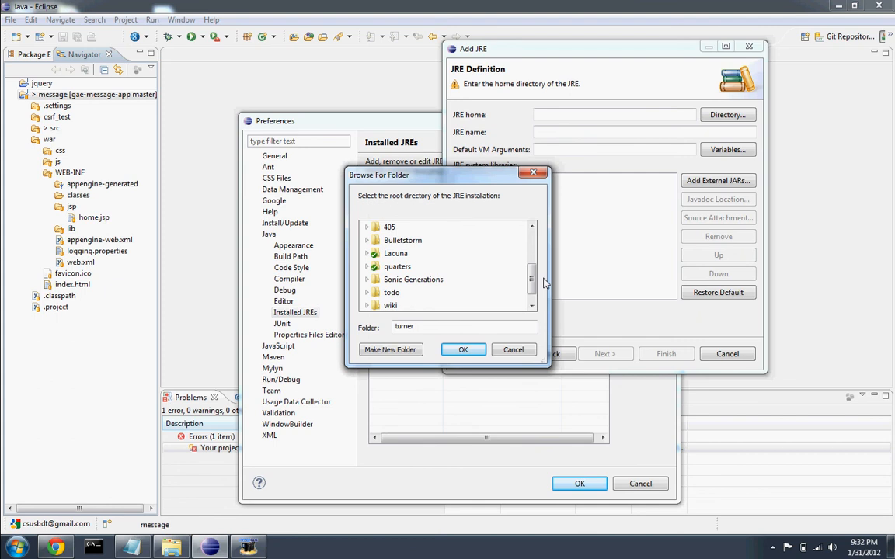
{"action": "scroll", "scroll_direction": "down", "scroll_amount": 3}
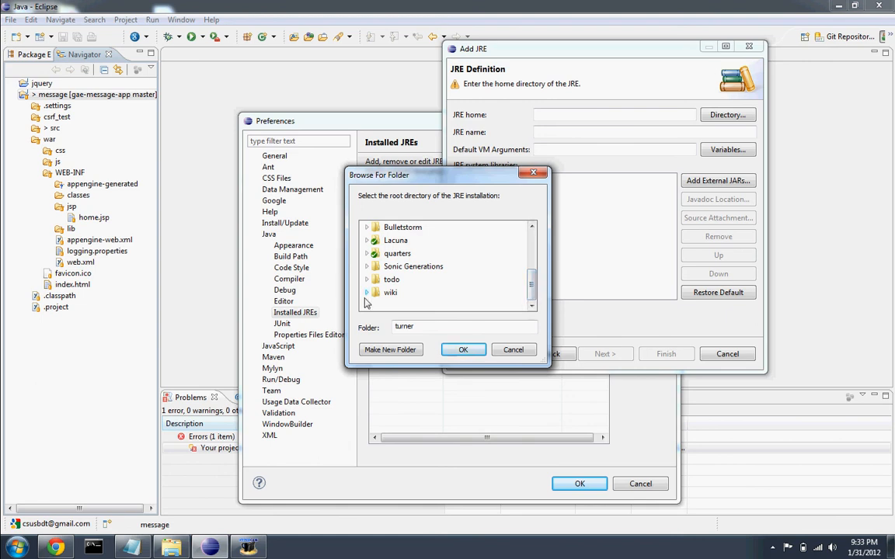
{"action": "mouse_move", "coordinate": [479, 302]}
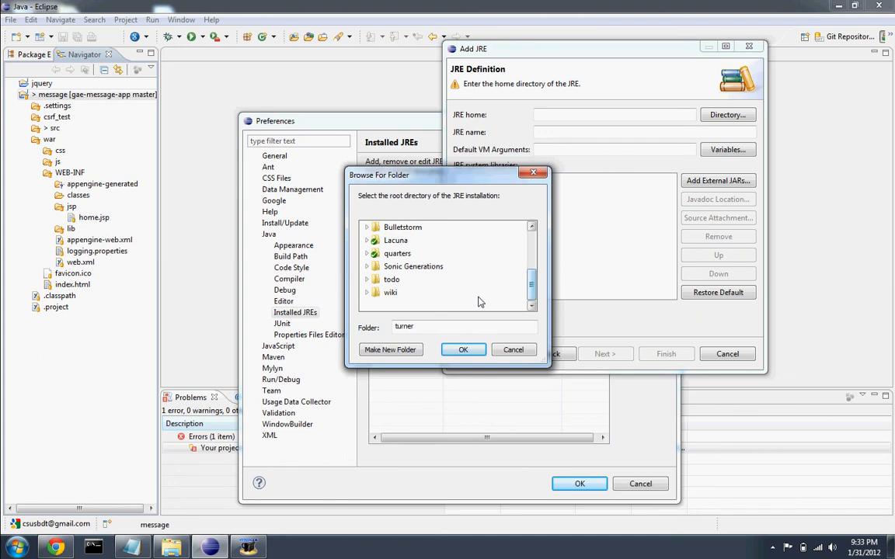
{"action": "mouse_move", "coordinate": [390, 292]}
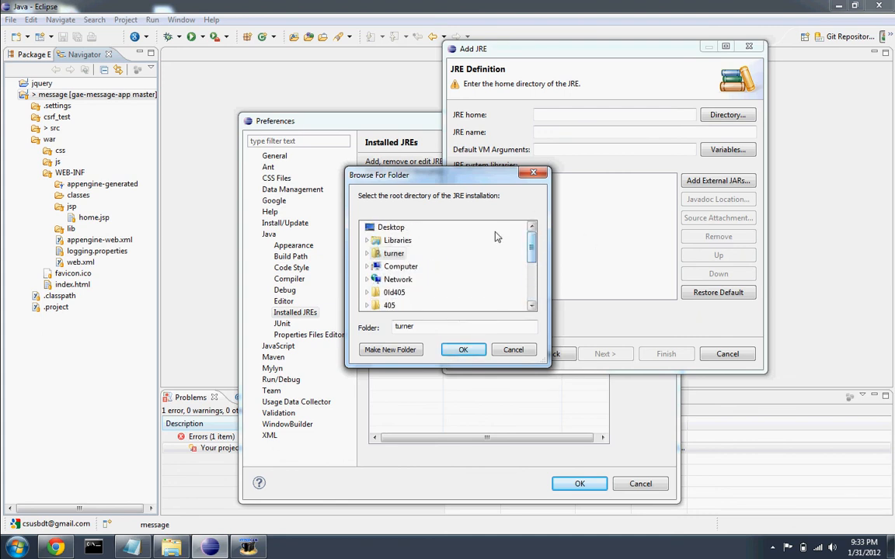
{"action": "left_click", "coordinate": [401, 265]}
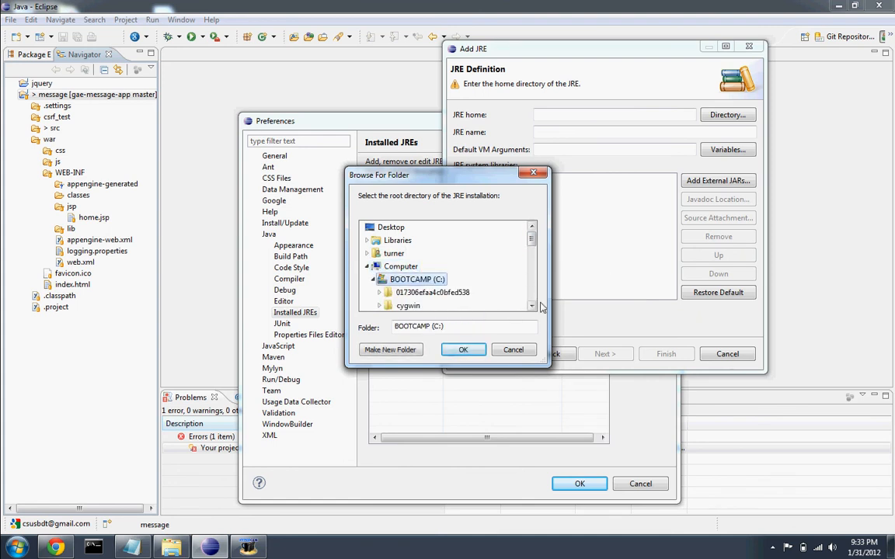
{"action": "left_click", "coordinate": [531, 306]}
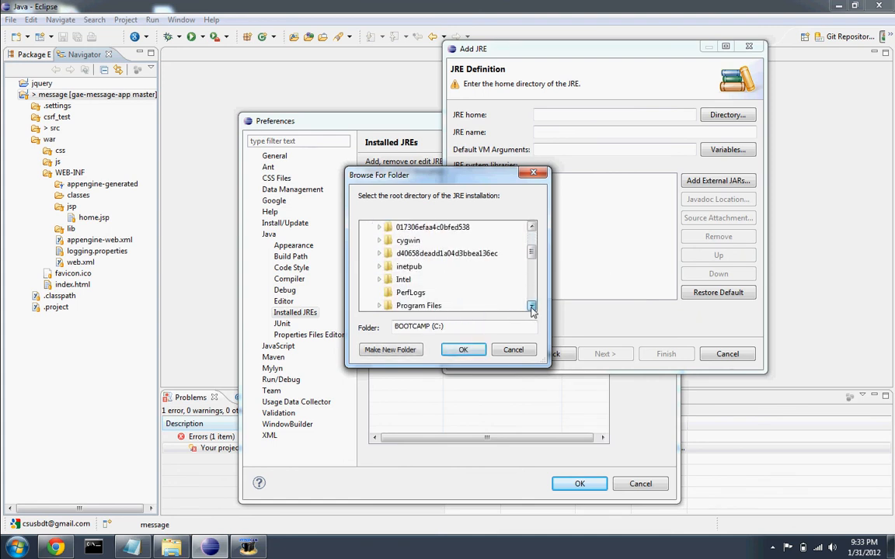
{"action": "scroll", "scroll_direction": "down", "scroll_amount": 3}
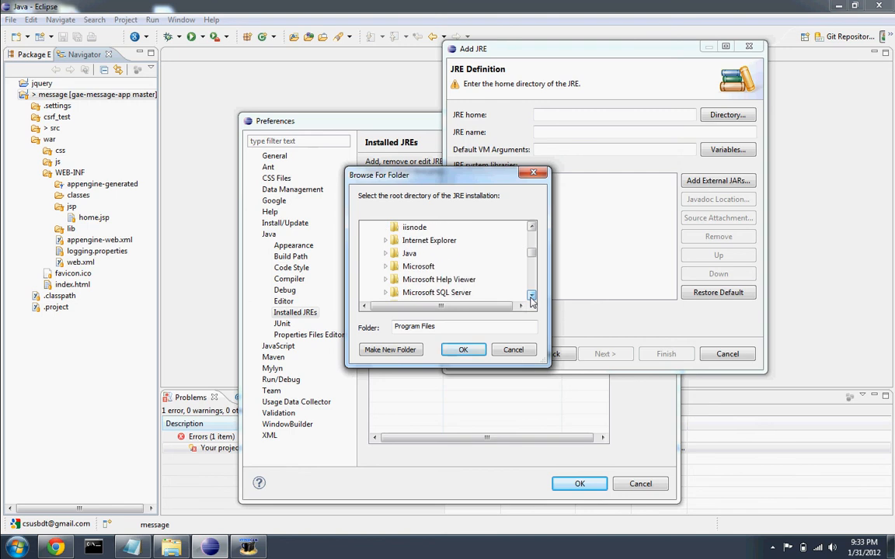
{"action": "left_click", "coordinate": [531, 298]}
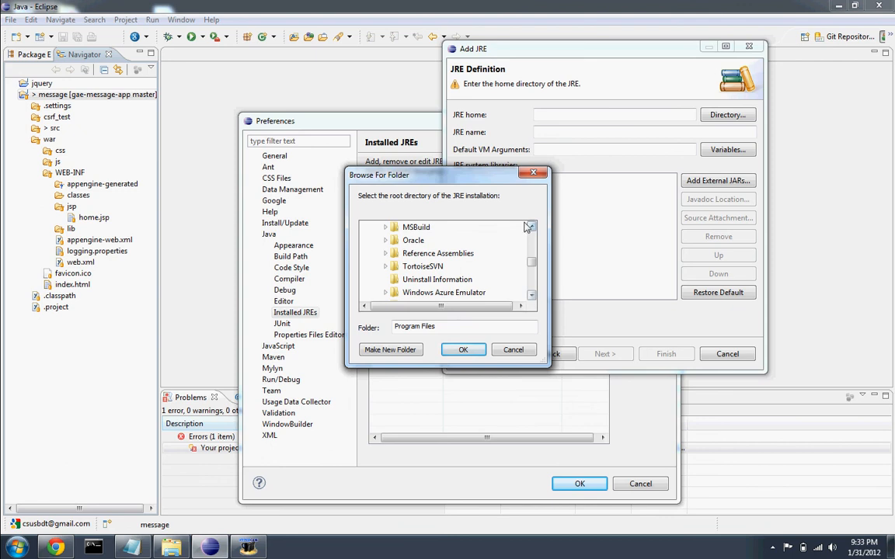
{"action": "mouse_move", "coordinate": [532, 246]}
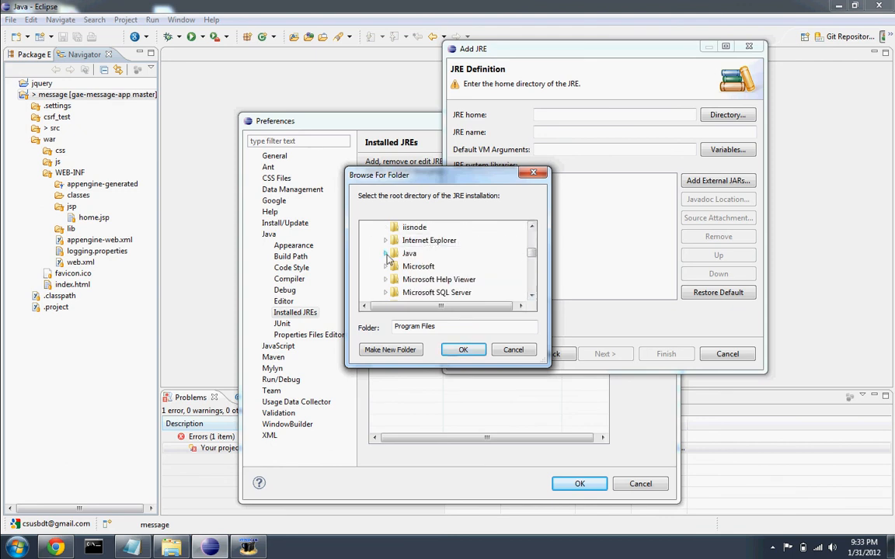
Step: Select the jdk1.7.0_01 folder under Java and confirm it as the JRE home
{"action": "left_click", "coordinate": [385, 253]}
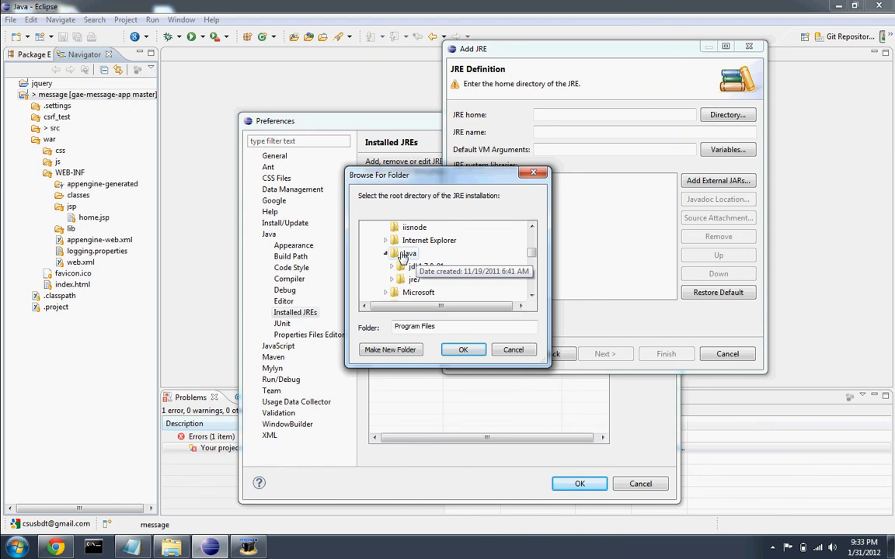
{"action": "left_click", "coordinate": [426, 292]}
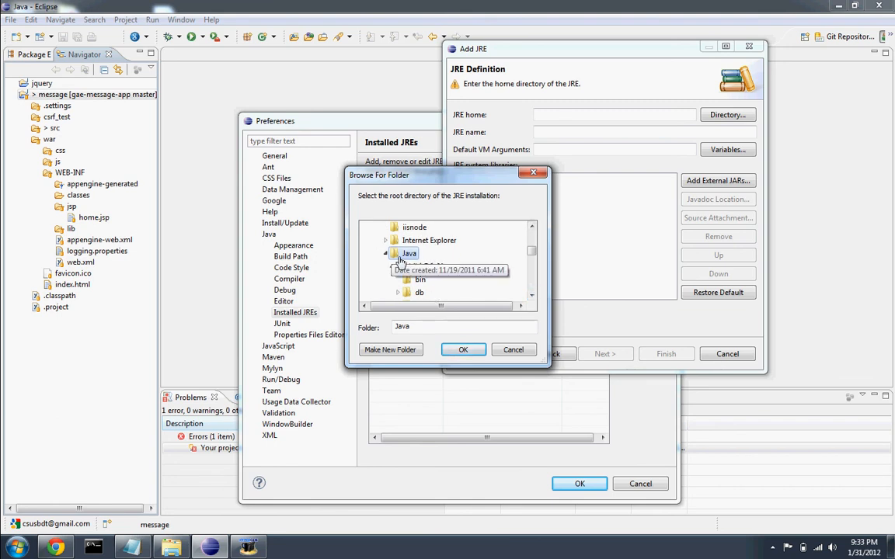
{"action": "left_click", "coordinate": [385, 253]}
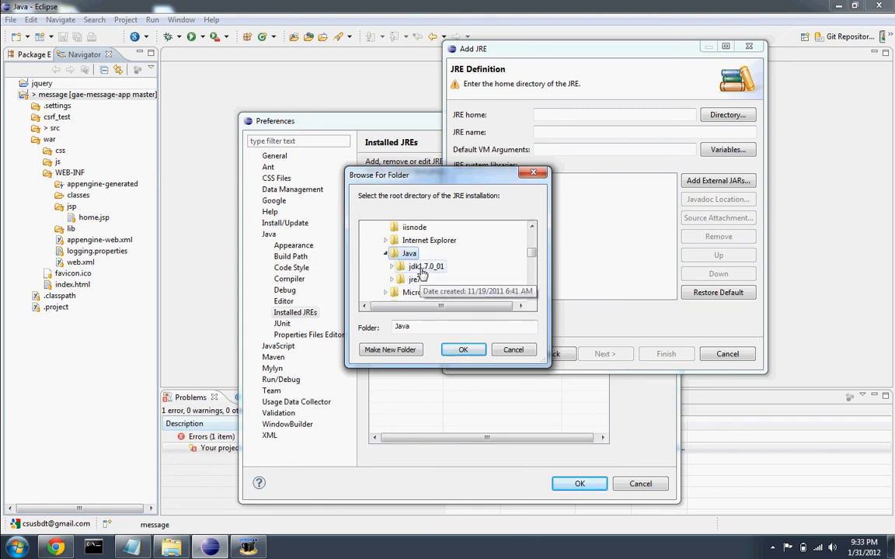
{"action": "left_click", "coordinate": [426, 266]}
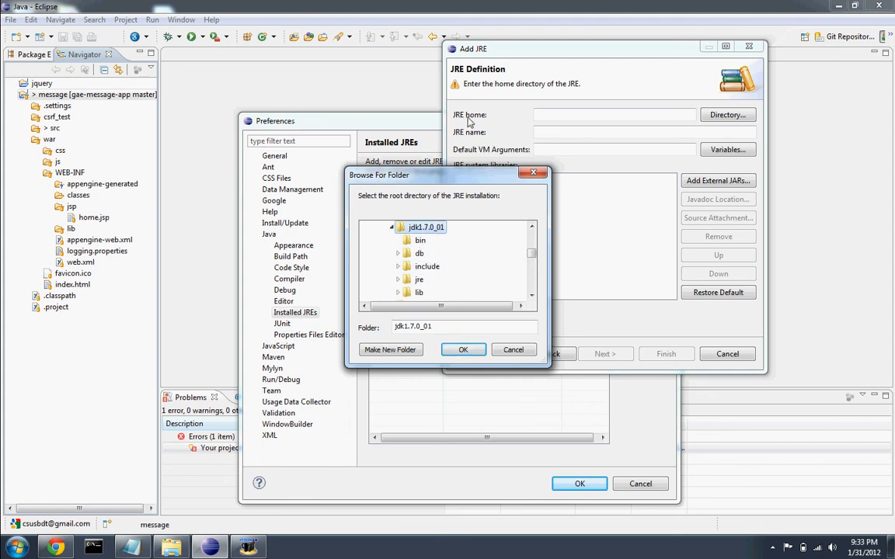
{"action": "mouse_move", "coordinate": [427, 237]}
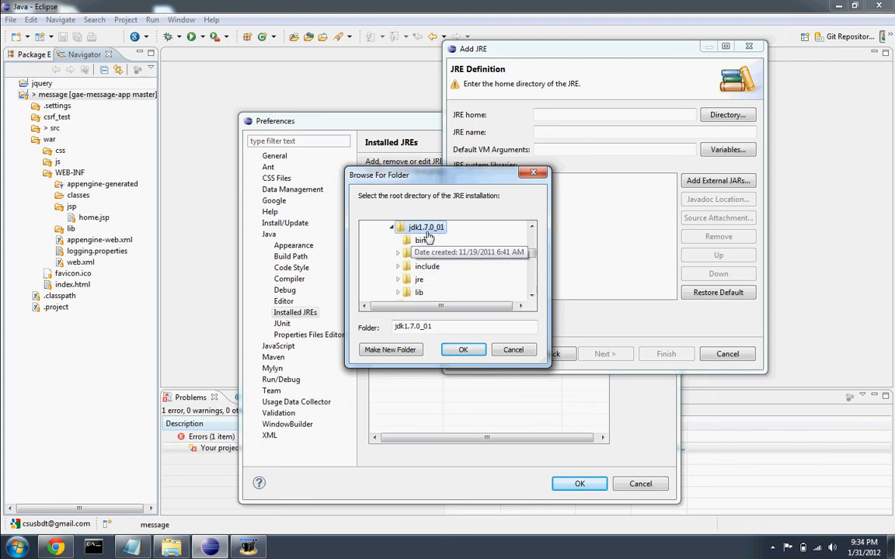
{"action": "mouse_move", "coordinate": [418, 279]}
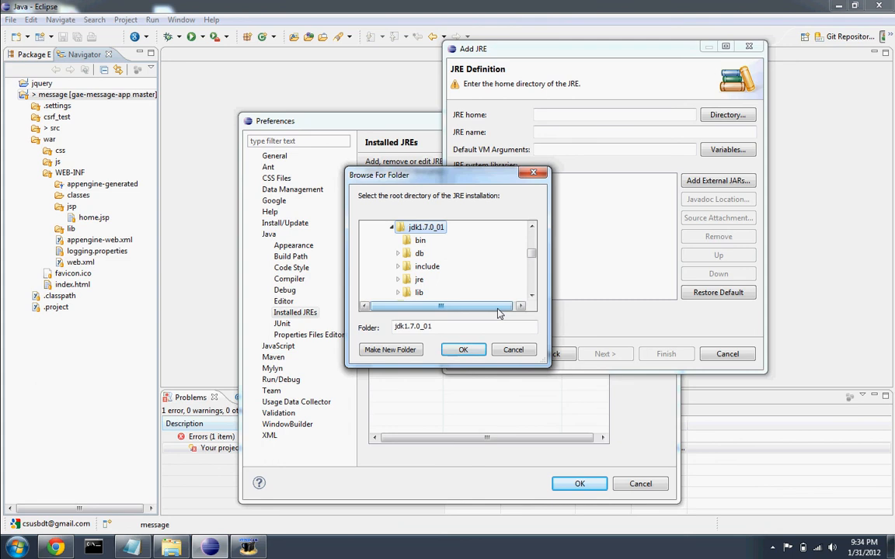
{"action": "left_click", "coordinate": [463, 349]}
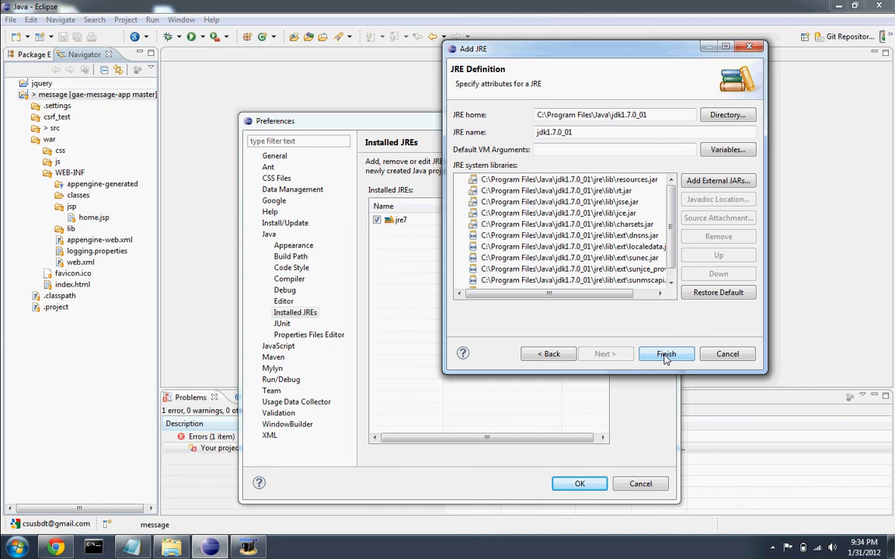
Step: Add jdk1.7.0_01 as the default JRE, remove jre7, and confirm the preferences
{"action": "left_click", "coordinate": [665, 354]}
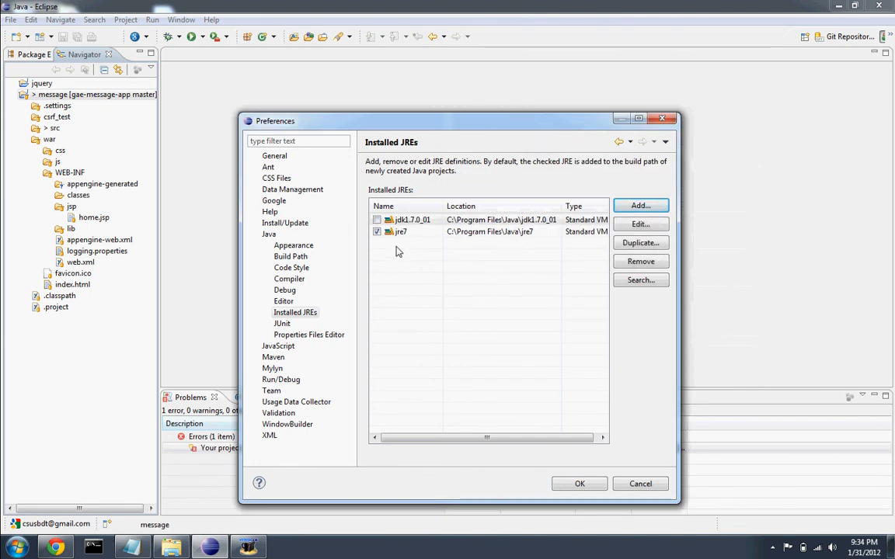
{"action": "left_click", "coordinate": [400, 231]}
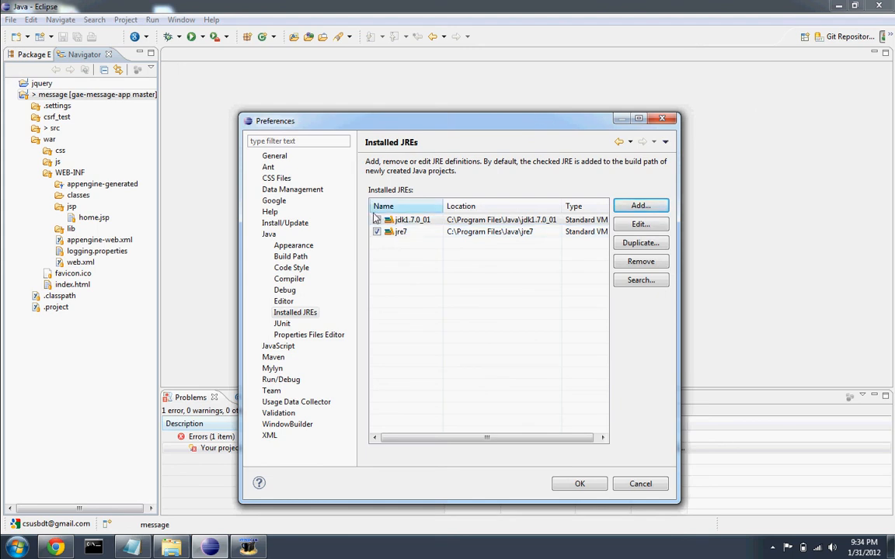
{"action": "left_click", "coordinate": [375, 221]}
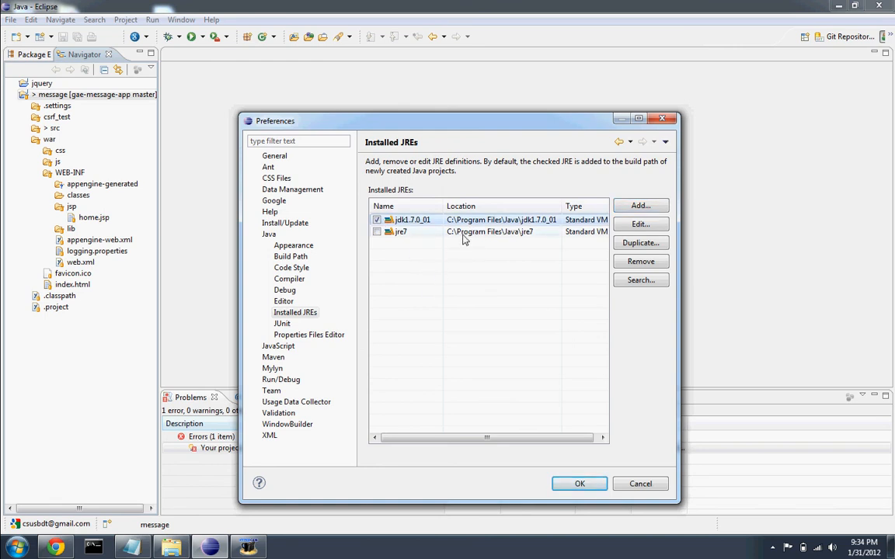
{"action": "left_click", "coordinate": [401, 231]}
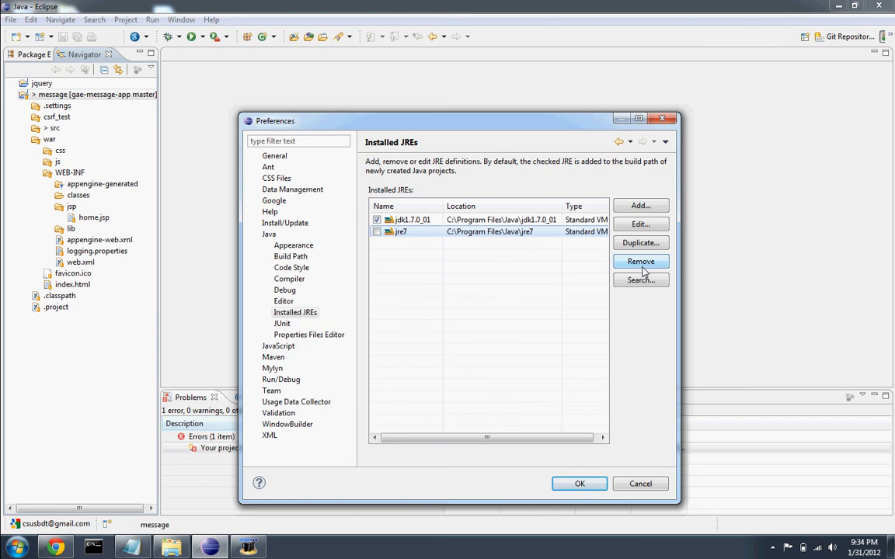
{"action": "left_click", "coordinate": [640, 261]}
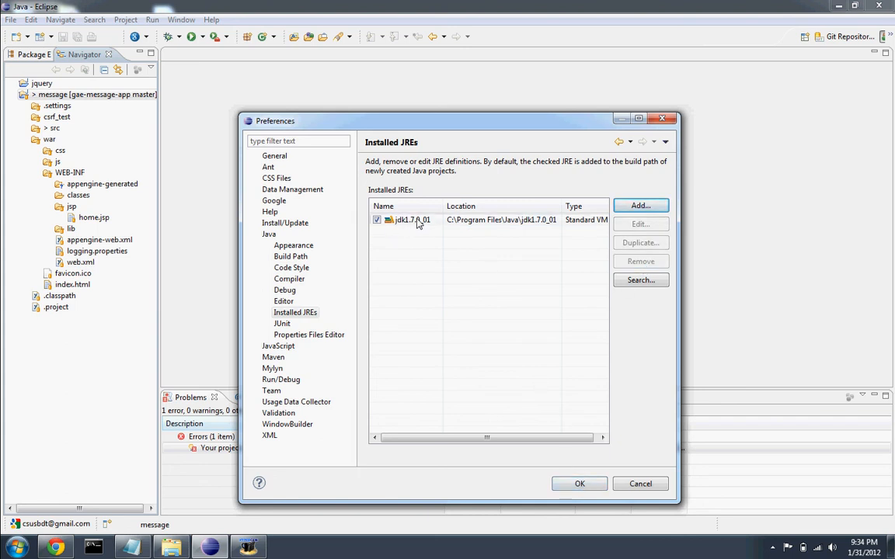
{"action": "left_click", "coordinate": [580, 483]}
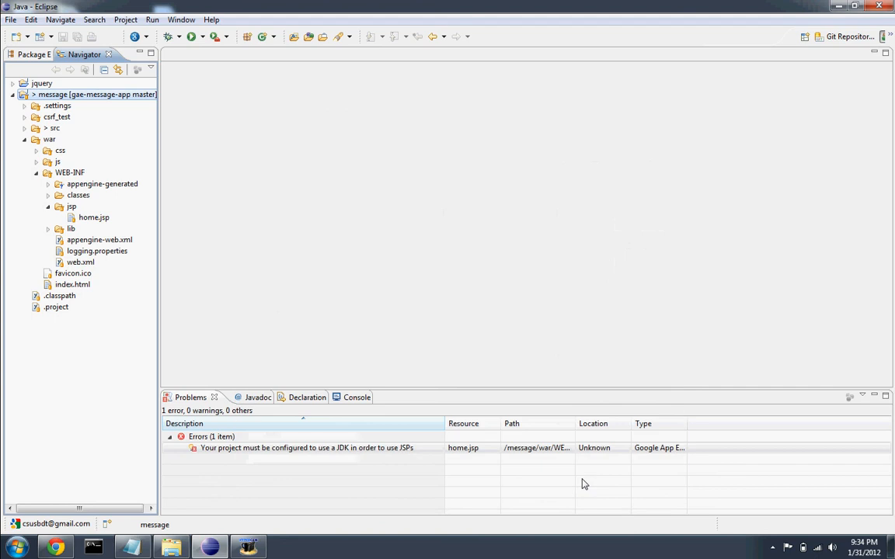
Step: Check the Problems view is empty and run Project > Clean on all projects
{"action": "left_click", "coordinate": [306, 447]}
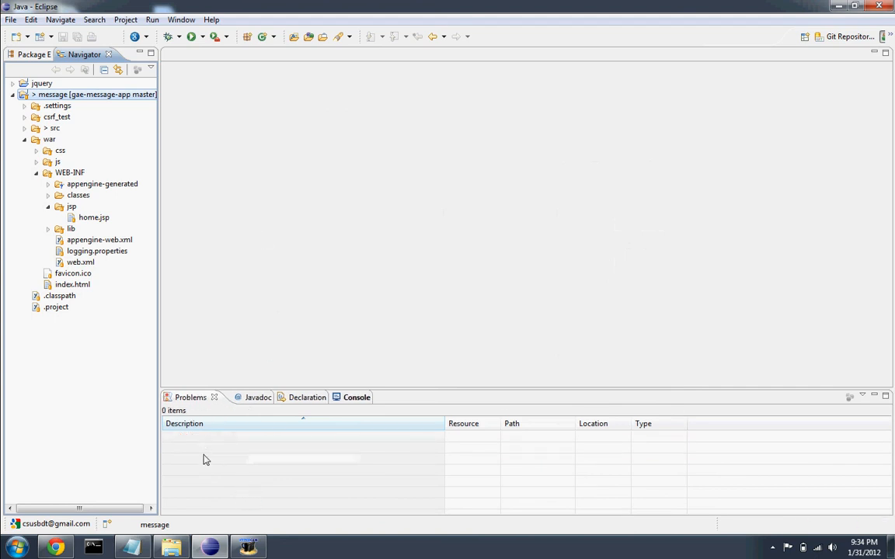
{"action": "mouse_move", "coordinate": [367, 351]}
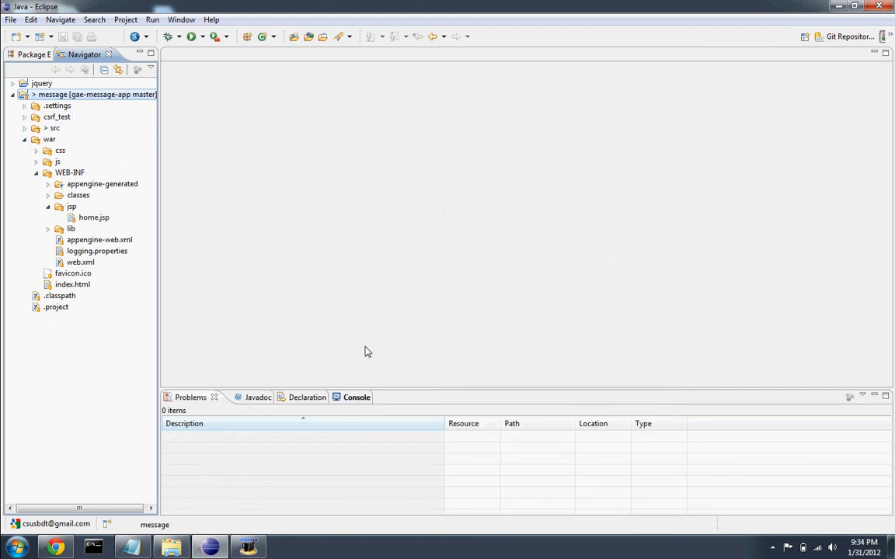
{"action": "mouse_move", "coordinate": [180, 183]}
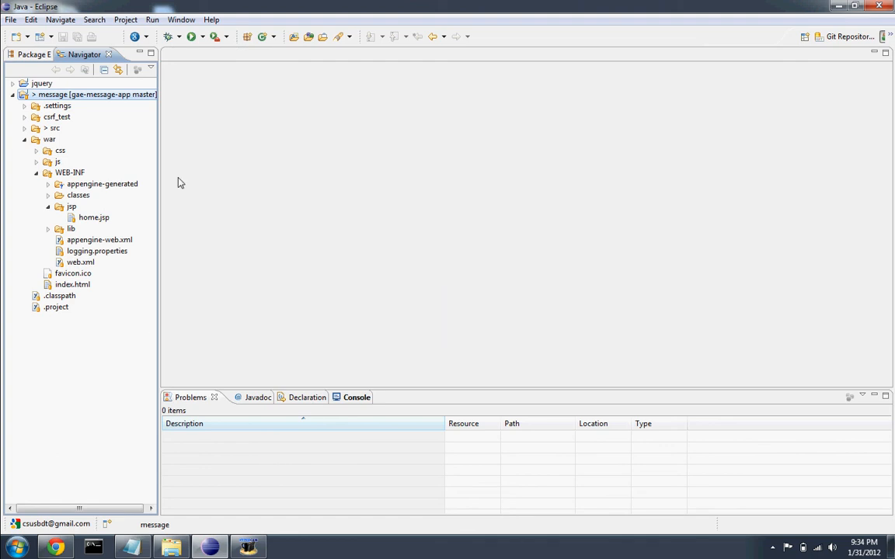
{"action": "left_click", "coordinate": [125, 18]}
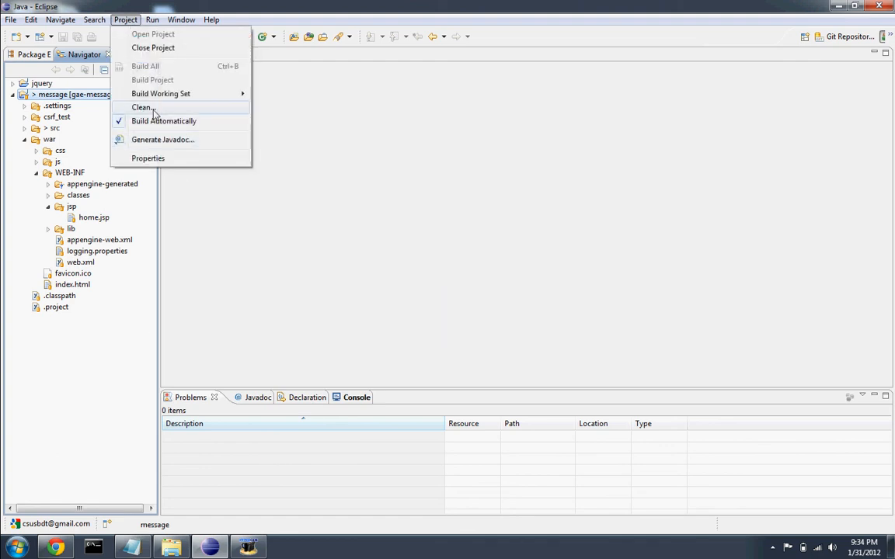
{"action": "left_click", "coordinate": [143, 107]}
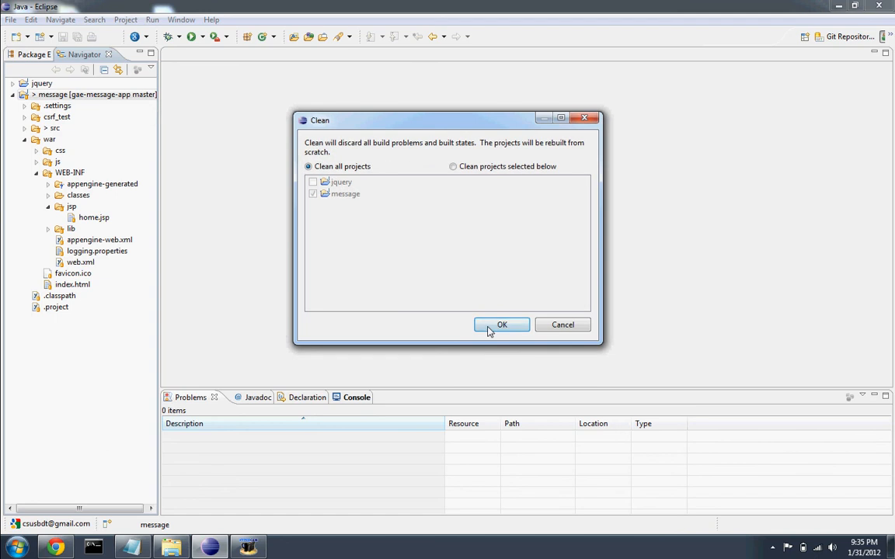
{"action": "left_click", "coordinate": [502, 325]}
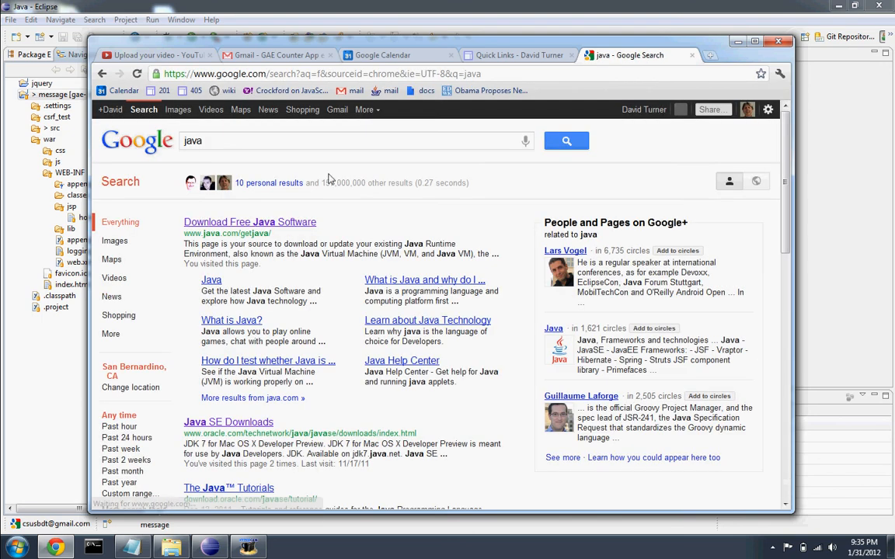
Step: Open the Download Free Java Software result, then start a new search for jdk
{"action": "left_click", "coordinate": [248, 222]}
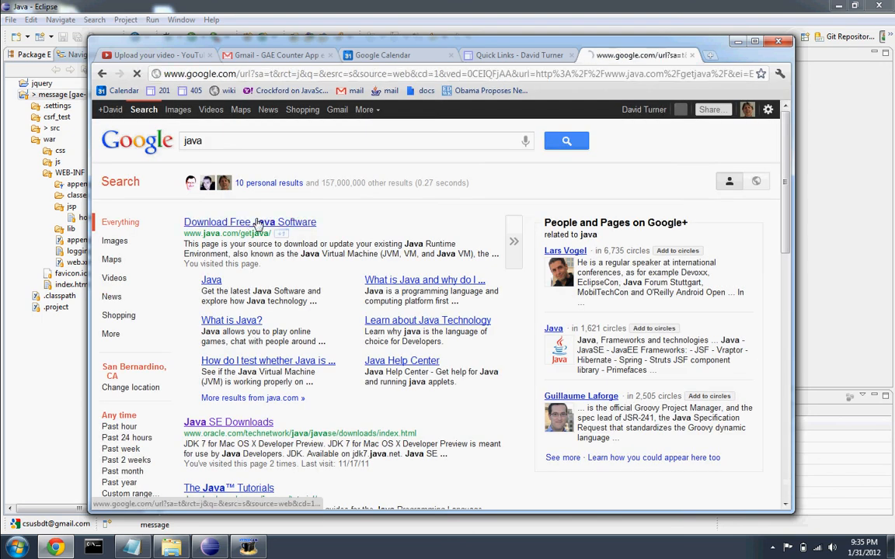
{"action": "left_click", "coordinate": [248, 222]}
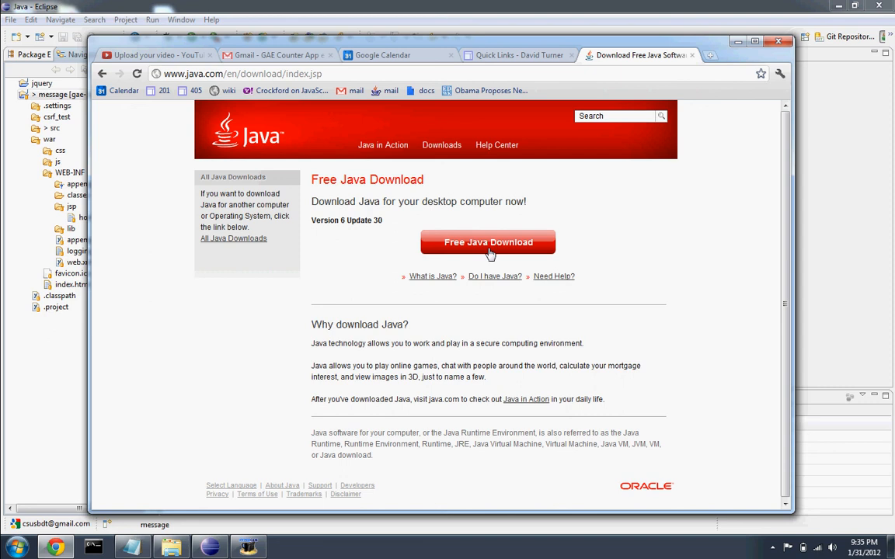
{"action": "mouse_move", "coordinate": [388, 255]}
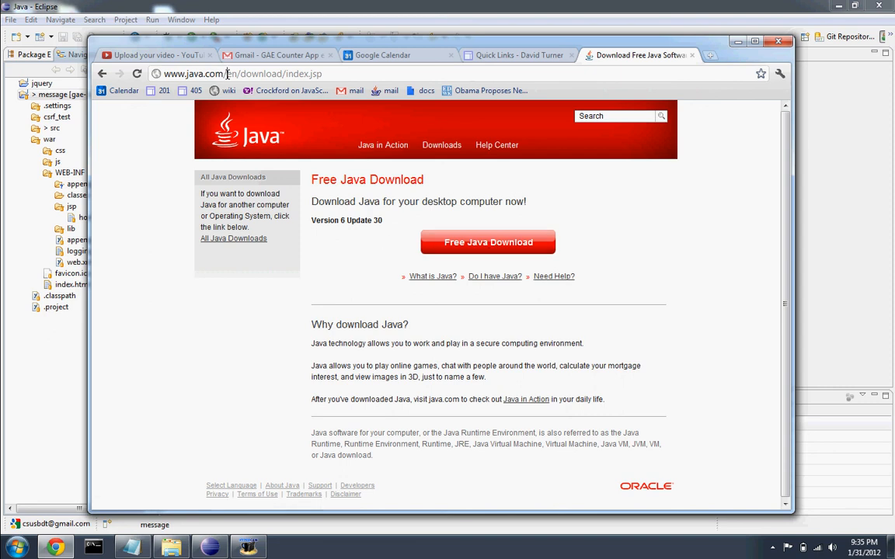
{"action": "type", "text": "www.java."}
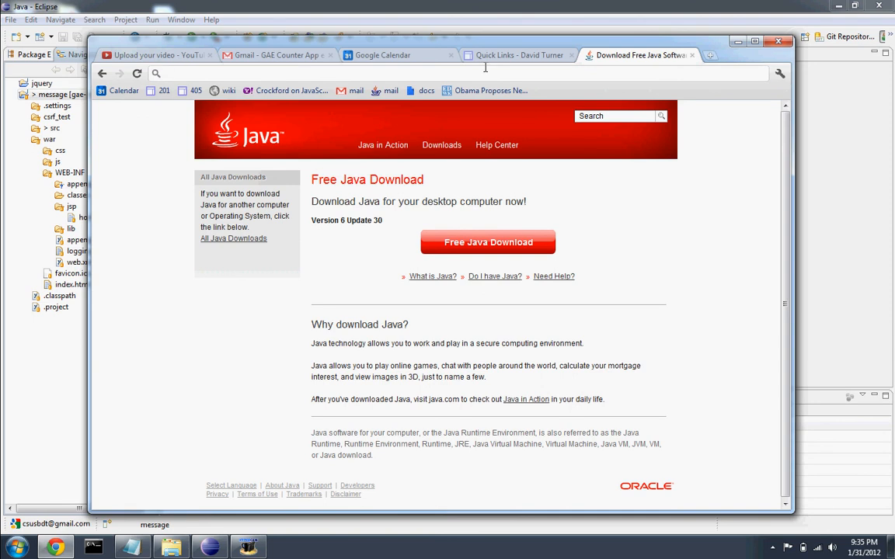
{"action": "mouse_move", "coordinate": [457, 320]}
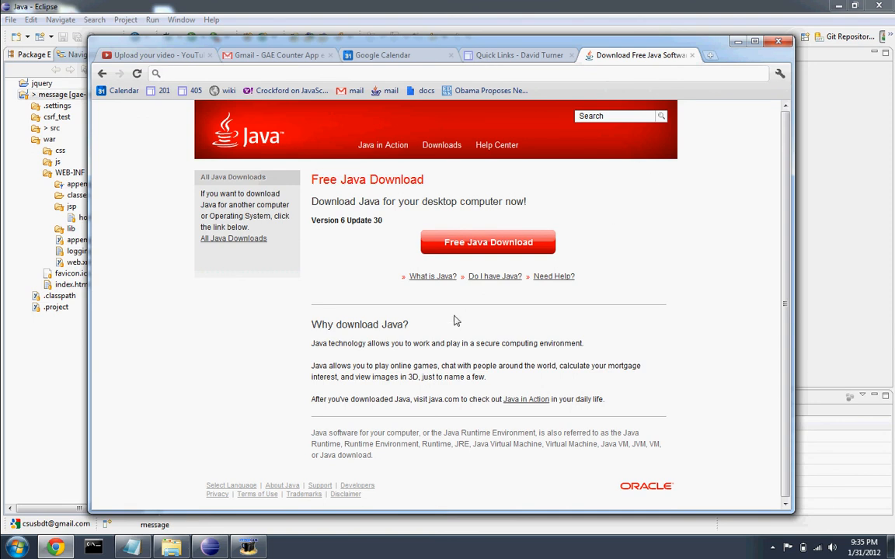
{"action": "left_click", "coordinate": [165, 73]}
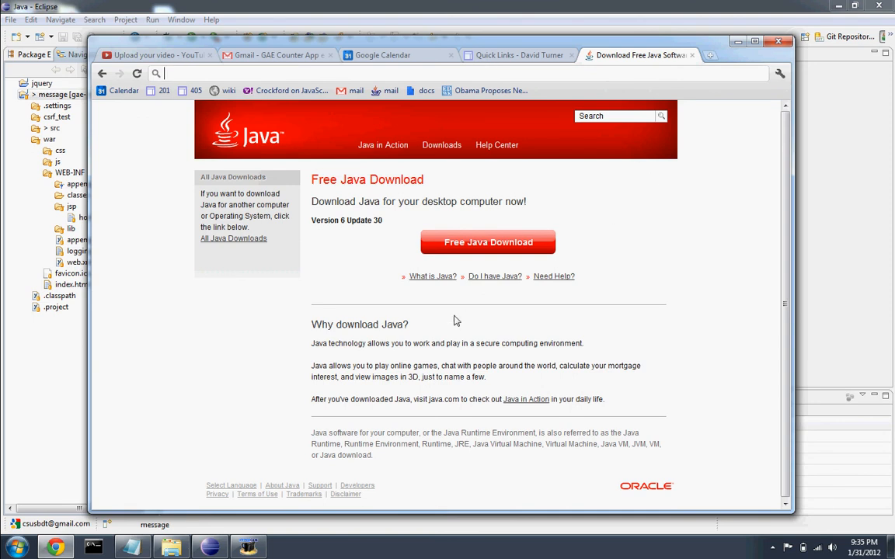
{"action": "mouse_move", "coordinate": [258, 168]}
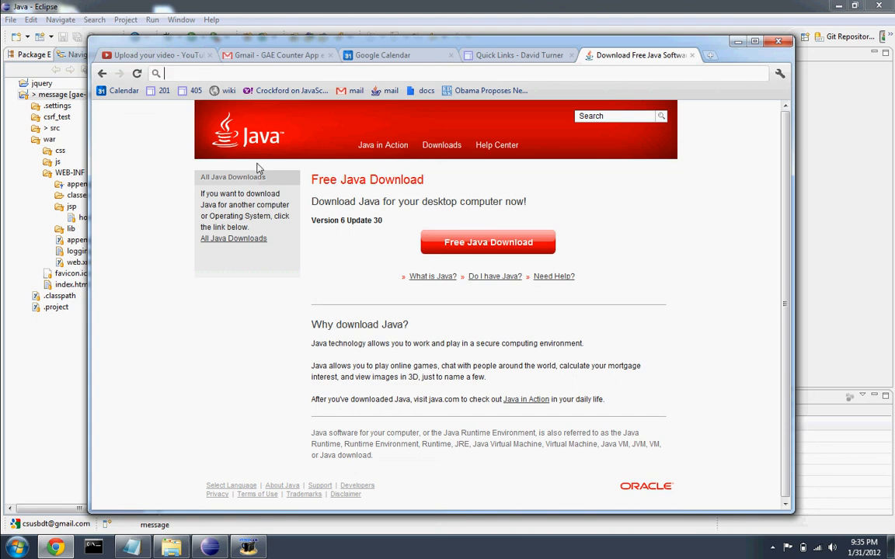
{"action": "type", "text": "jdk"}
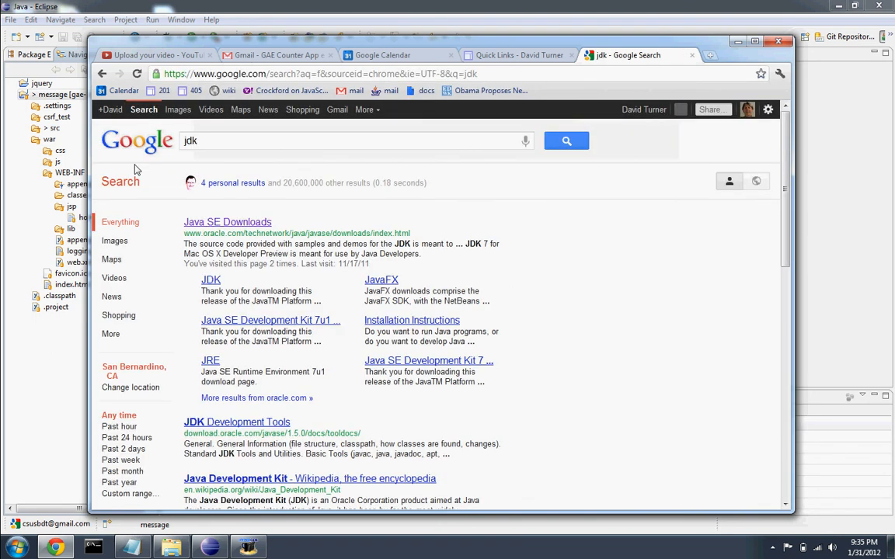
{"action": "mouse_move", "coordinate": [214, 230]}
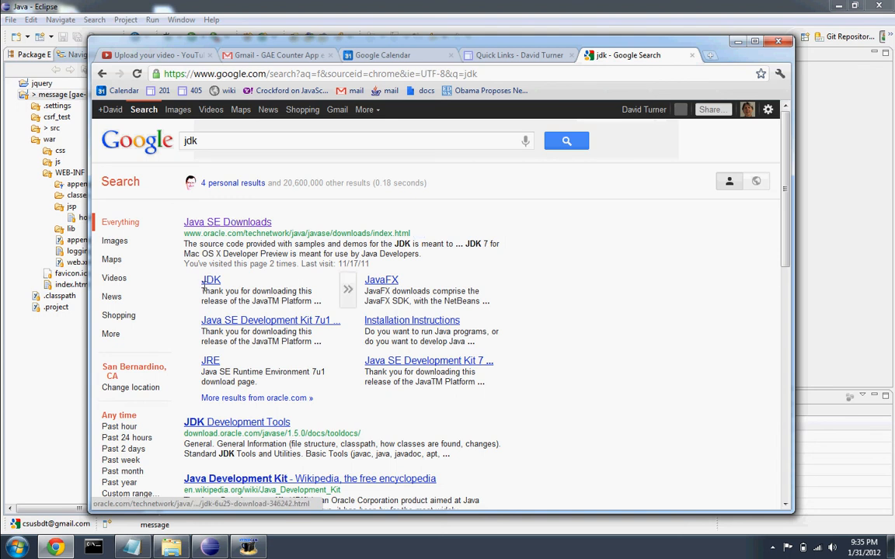
Step: Open Oracle's Java SE Downloads result and scroll to the Java SE 7u2 JDK download table
{"action": "left_click", "coordinate": [227, 221]}
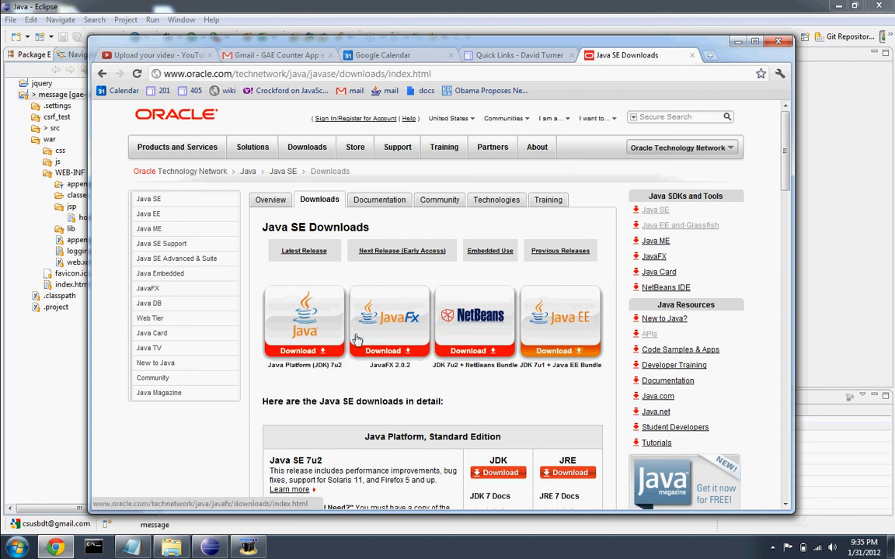
{"action": "mouse_move", "coordinate": [289, 308]}
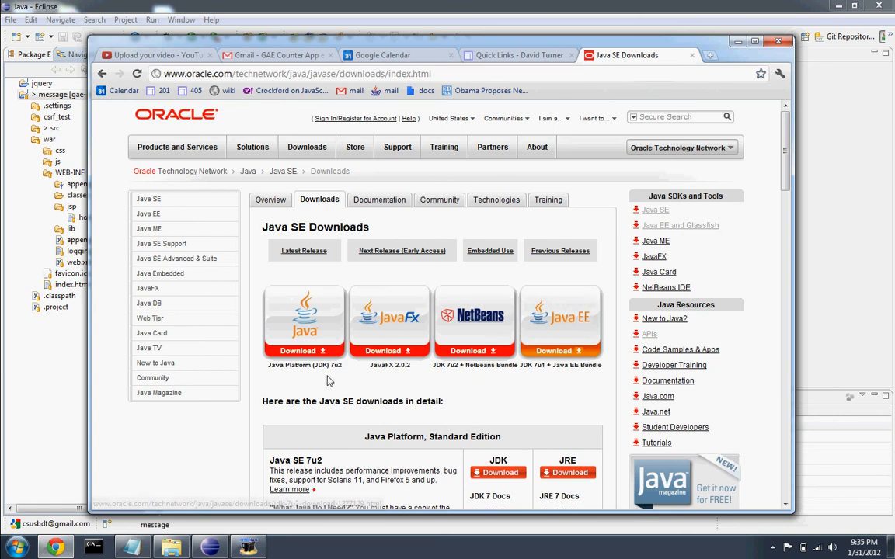
{"action": "scroll", "scroll_direction": "down", "scroll_amount": 3}
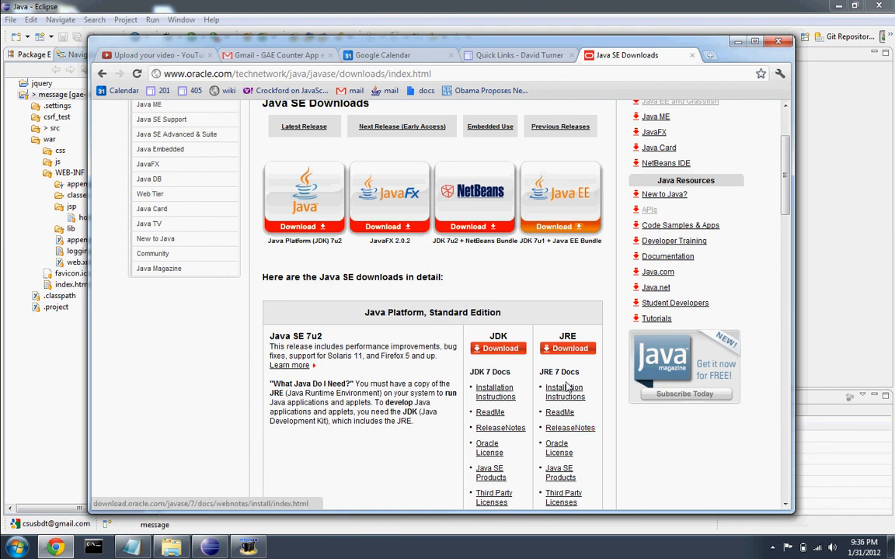
{"action": "mouse_move", "coordinate": [565, 391]}
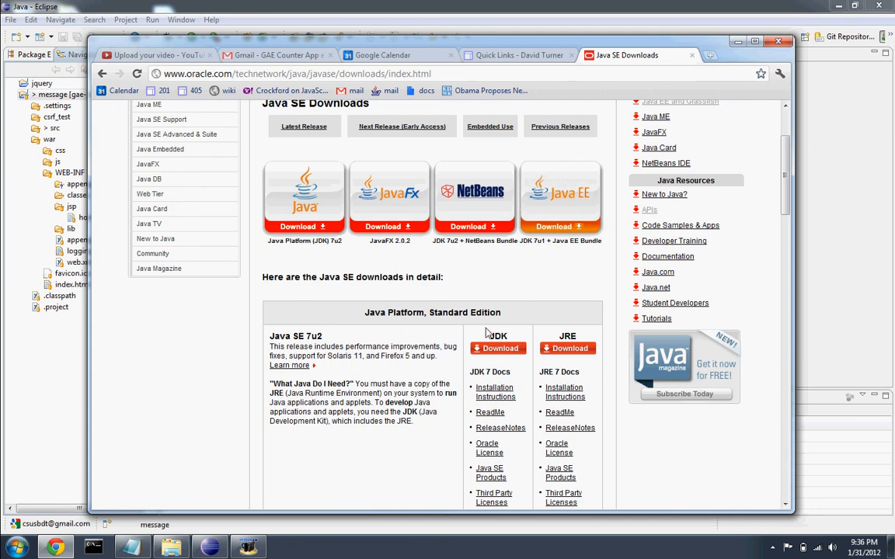
{"action": "mouse_move", "coordinate": [432, 471]}
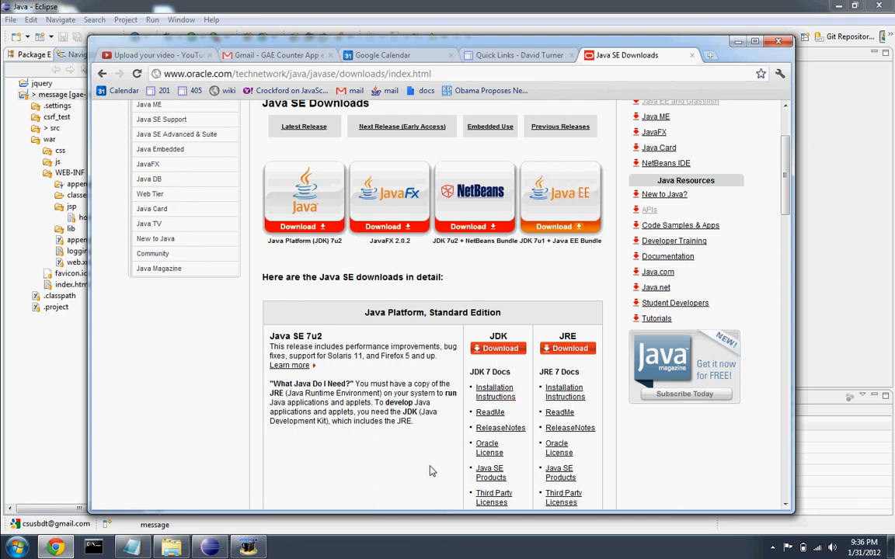
{"action": "scroll", "scroll_direction": "down", "scroll_amount": 3}
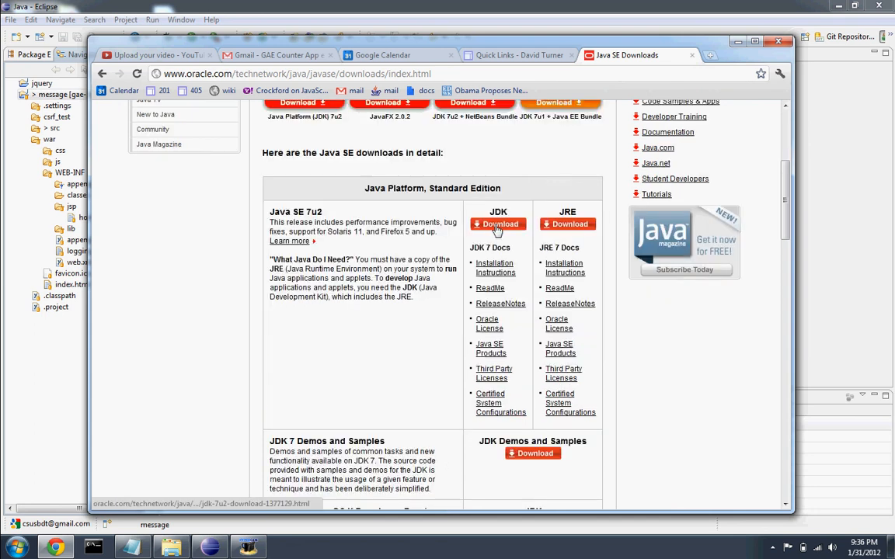